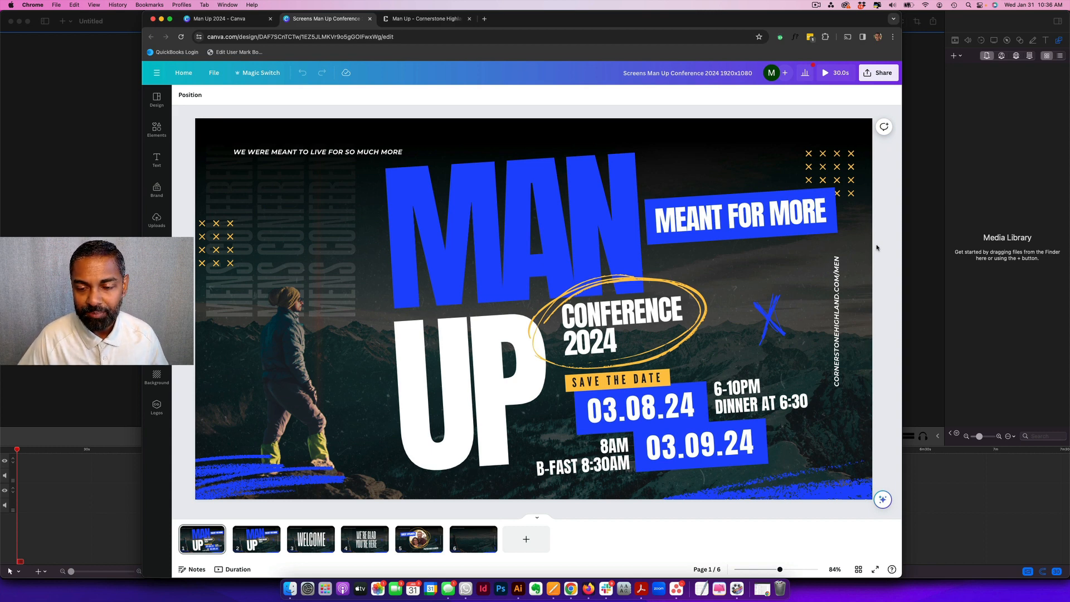
pyautogui.moveTo(256, 540)
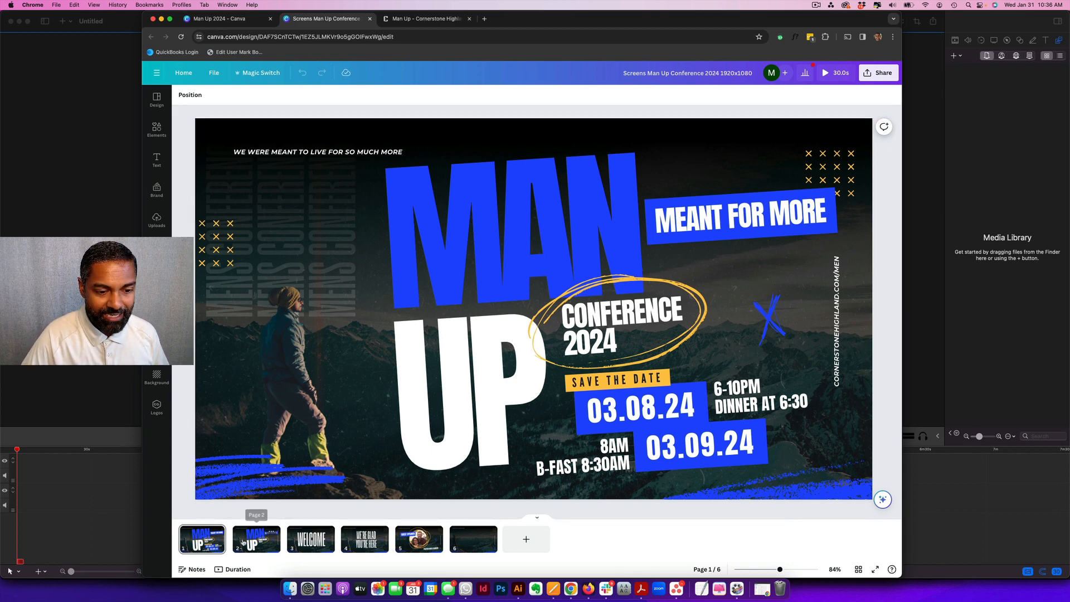
# Page through the Canva screen slides: Welcome, We're Glad You're Here, Guest Speaker, Man Up, then back to the save-the-date slide.
pyautogui.click(311, 539)
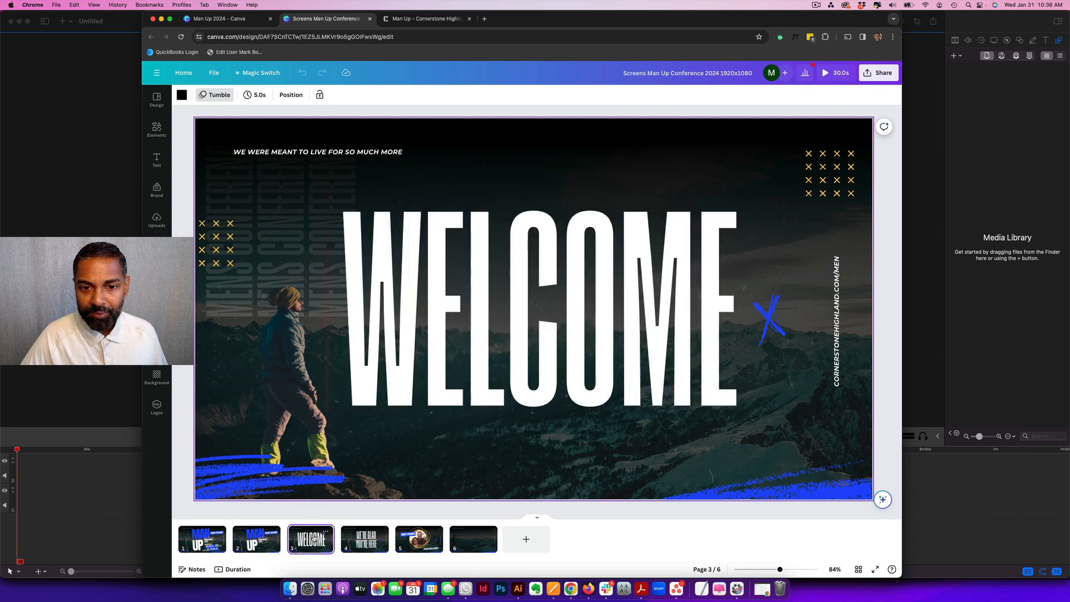
pyautogui.click(364, 539)
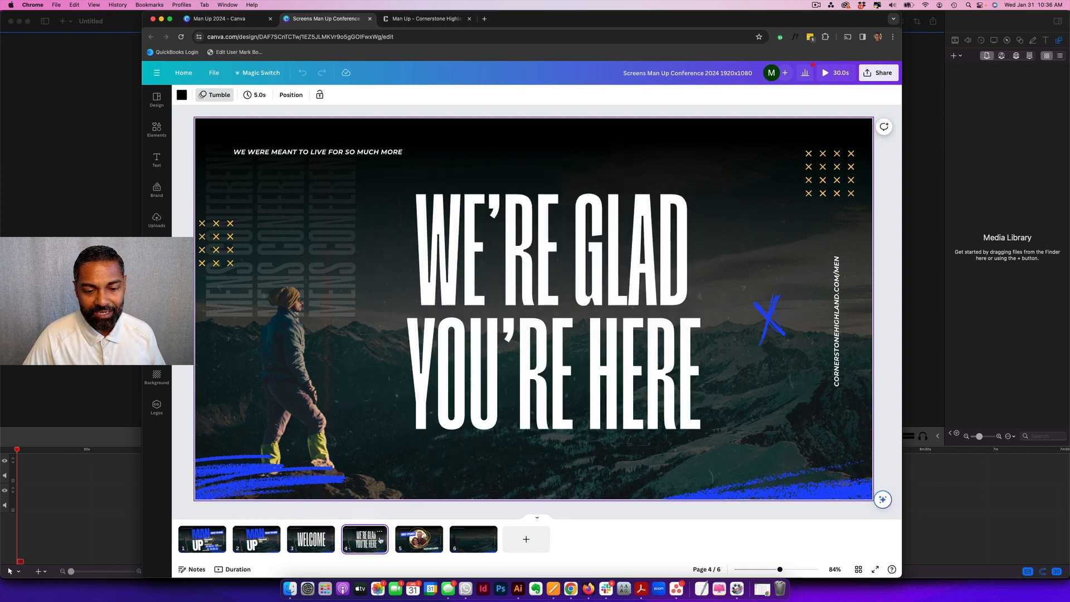
pyautogui.click(419, 540)
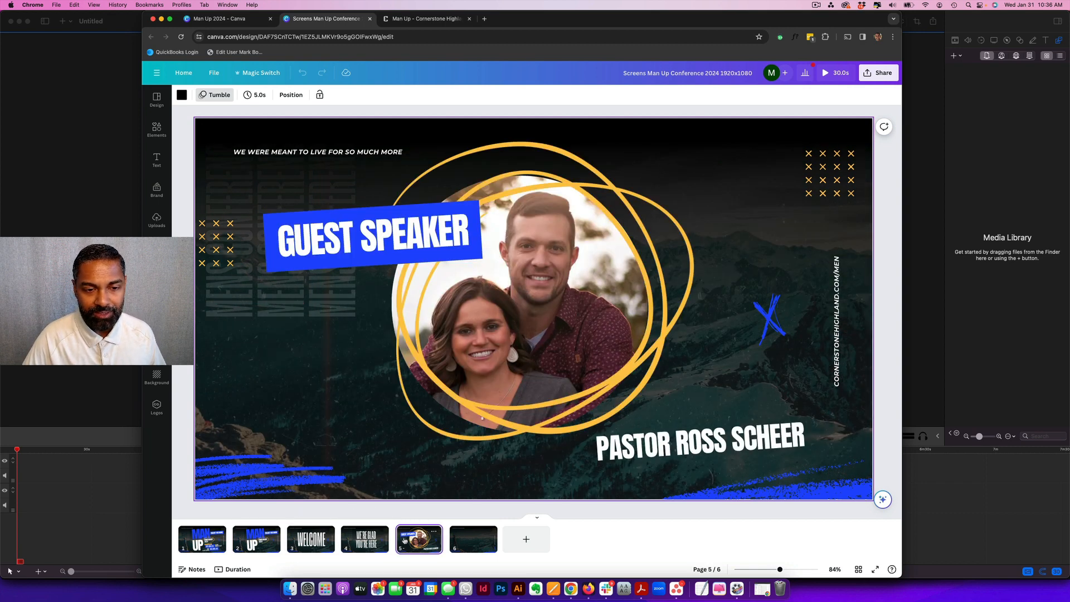
pyautogui.click(256, 539)
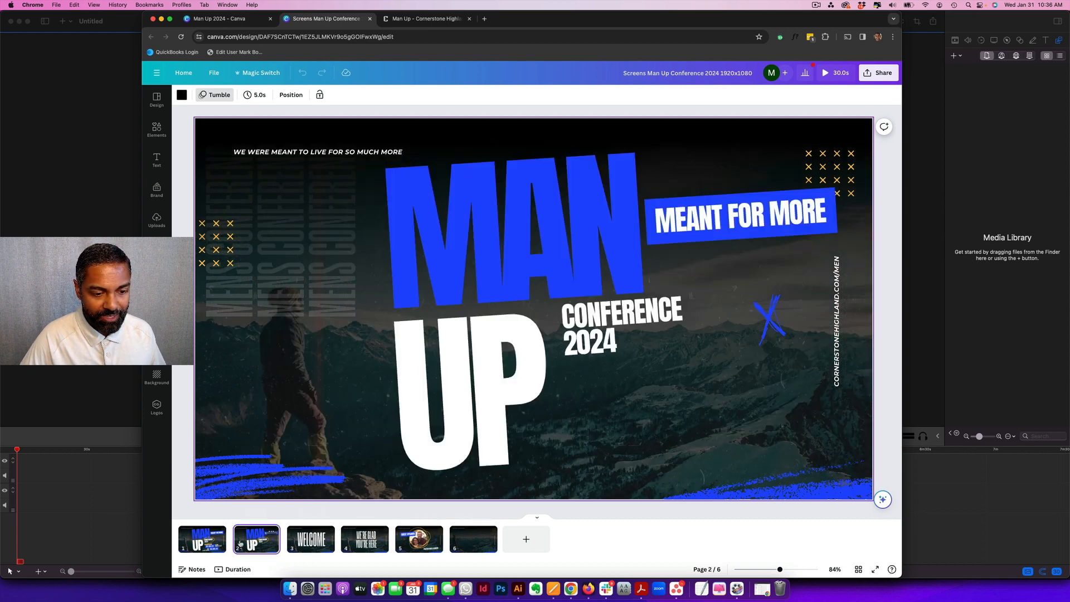
pyautogui.click(202, 539)
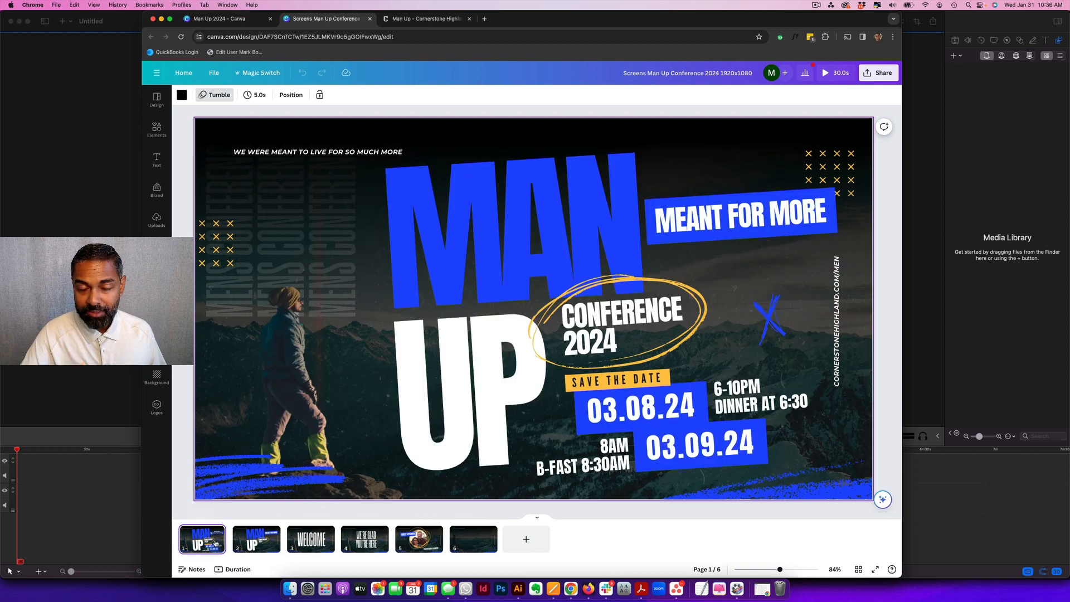
pyautogui.moveTo(604, 588)
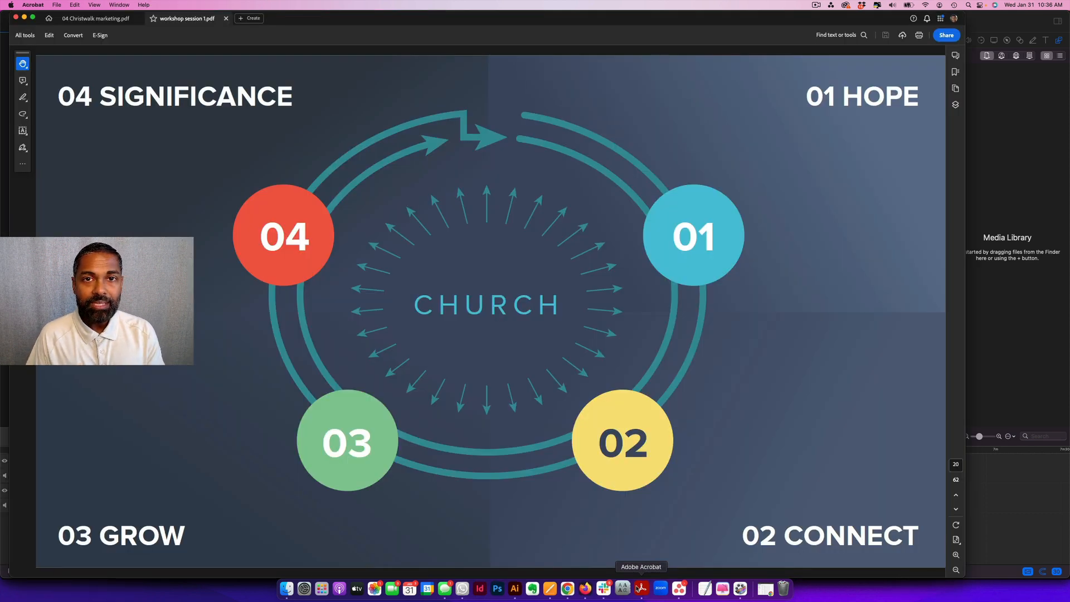
pyautogui.moveTo(750, 327)
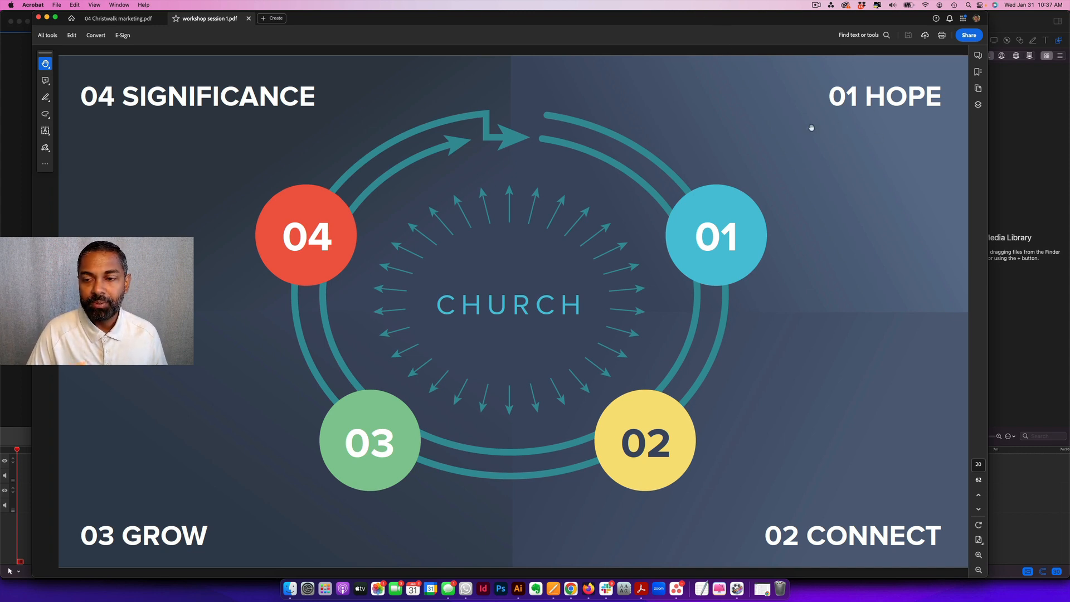
pyautogui.moveTo(811, 155)
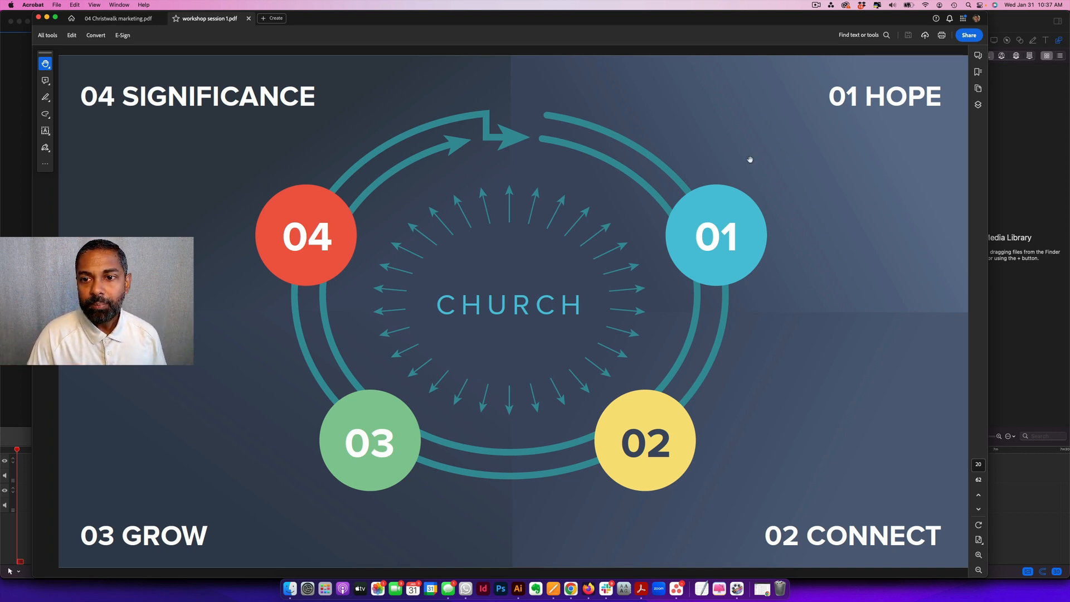
pyautogui.moveTo(766, 163)
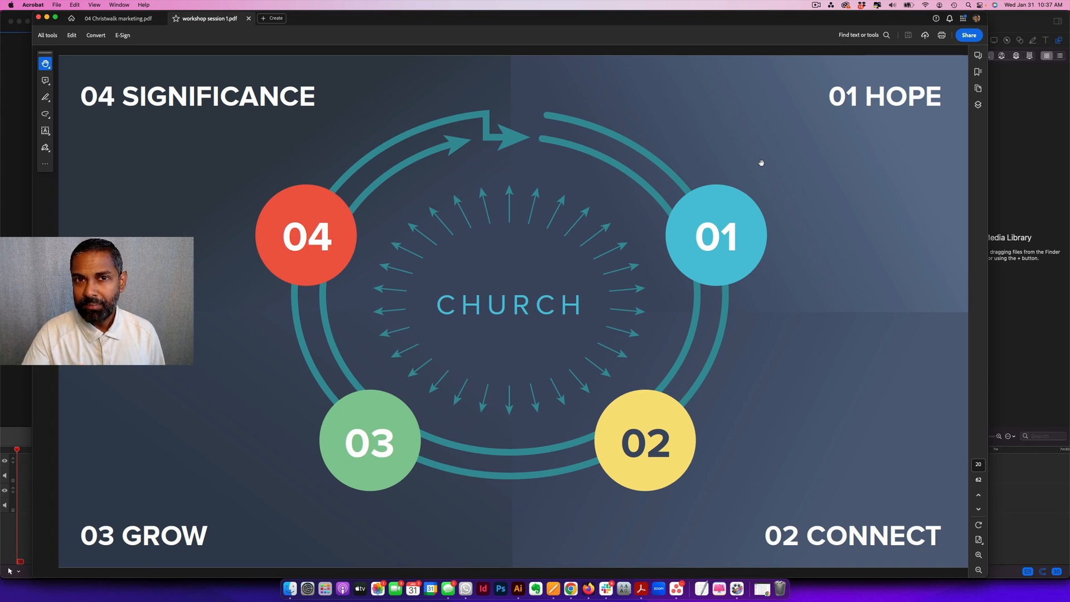
pyautogui.moveTo(656, 349)
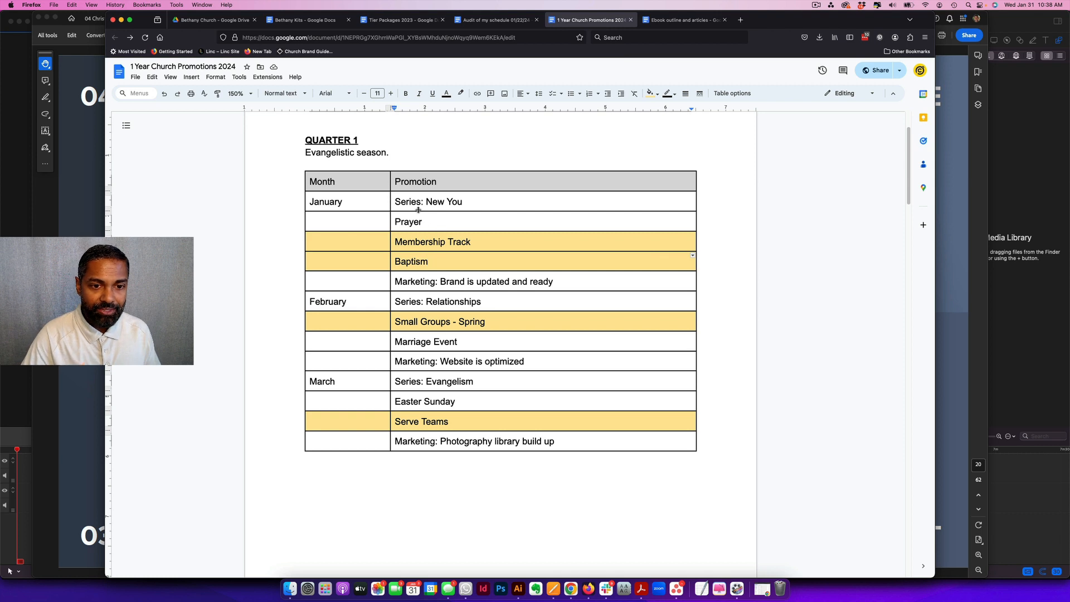
# Scroll the promotions calendar to the Quarter 1 table and point into the Small Groups - Spring row.
pyautogui.scroll(-3)
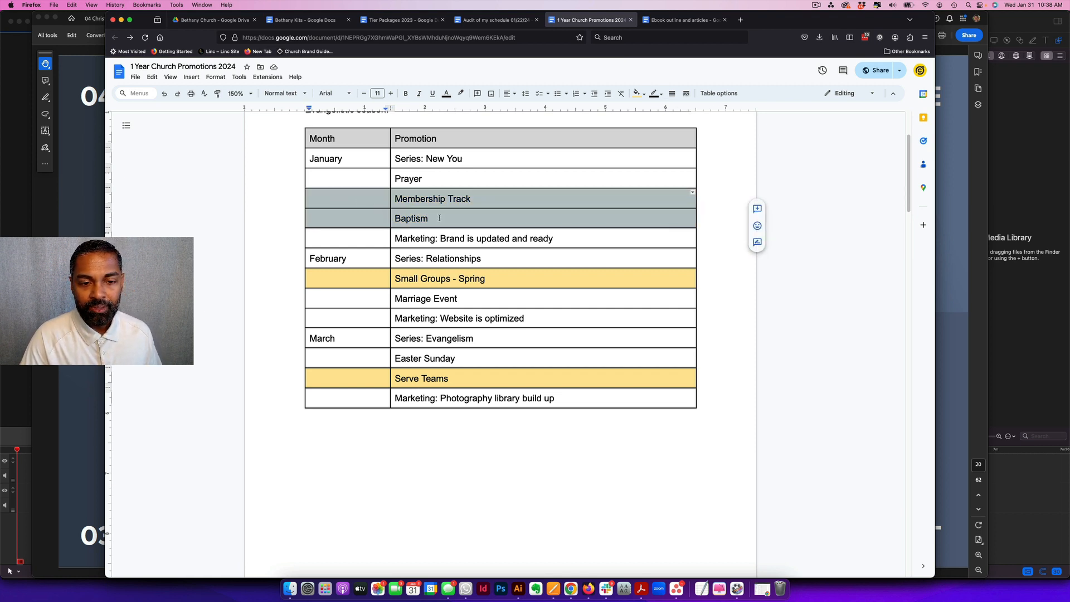
pyautogui.click(652, 94)
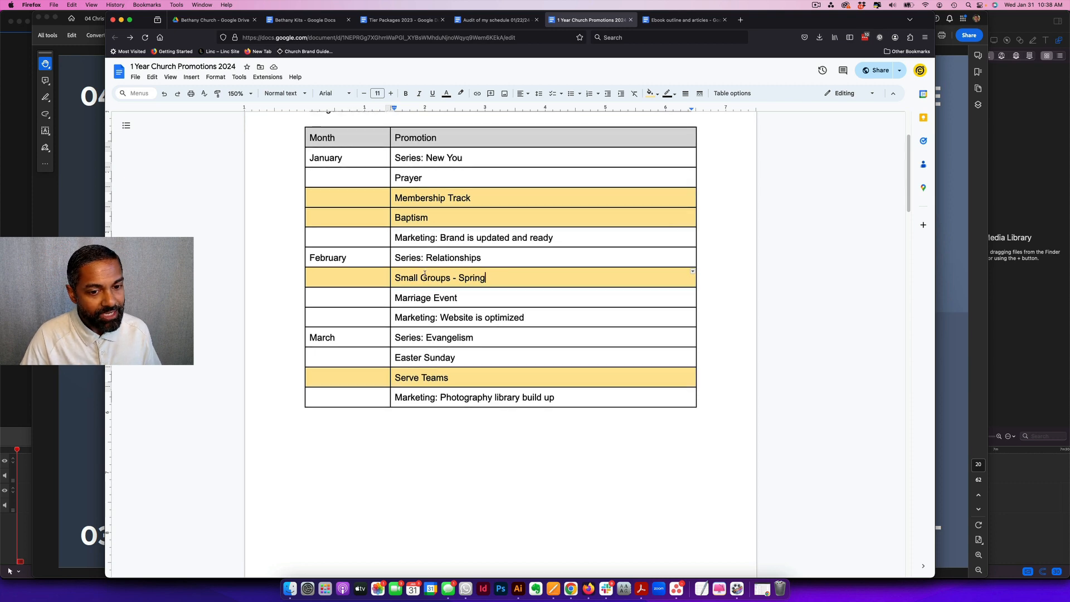
# Shade the Quarter 2 Men's Event row light green, then return to the Canva design.
pyautogui.scroll(-3)
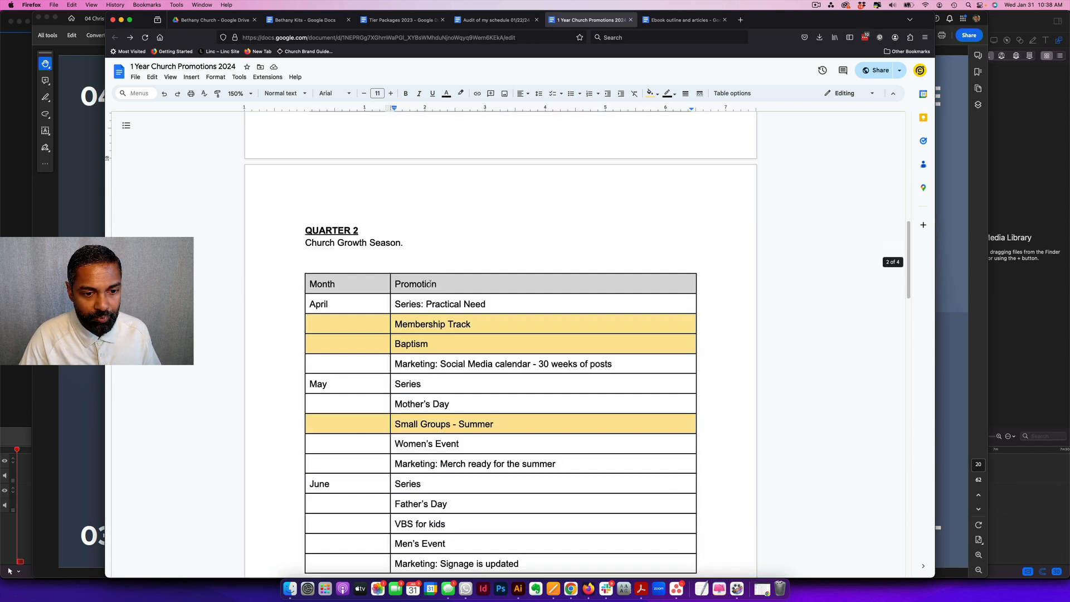
pyautogui.scroll(-3)
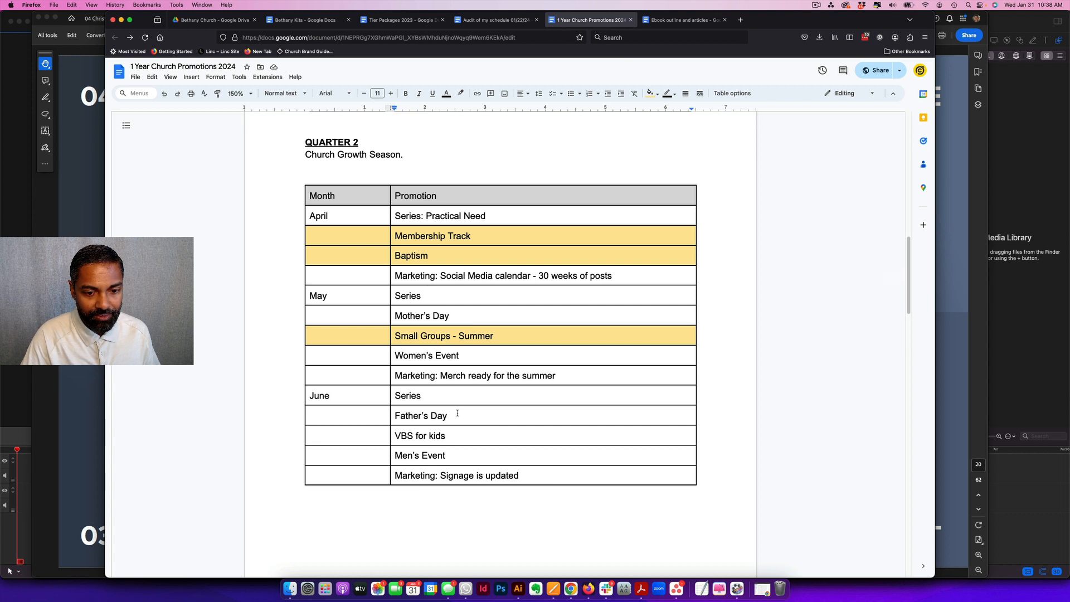
pyautogui.click(421, 455)
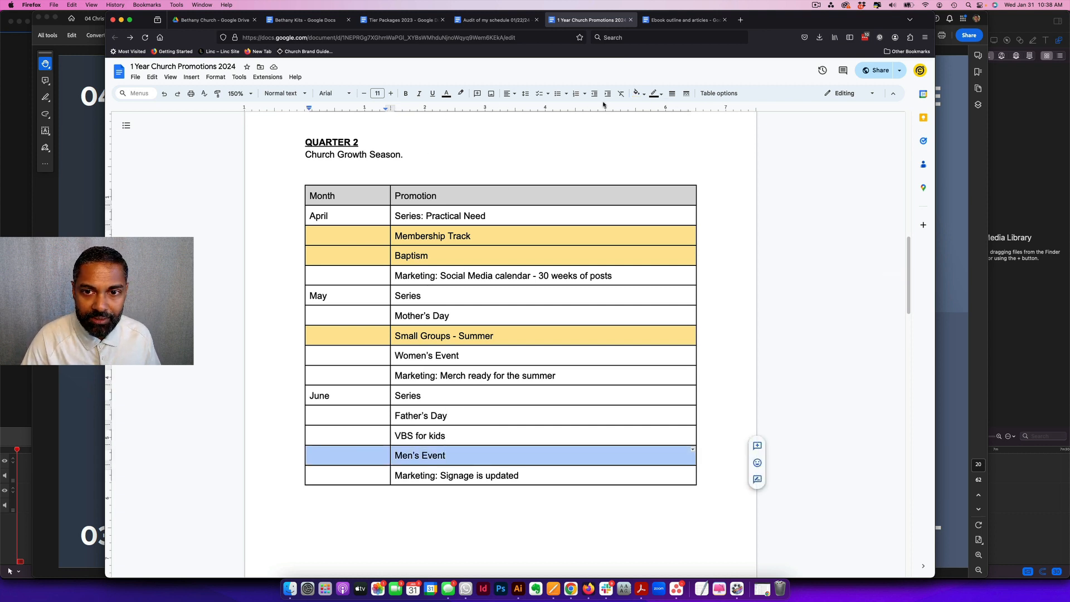
pyautogui.moveTo(636, 94)
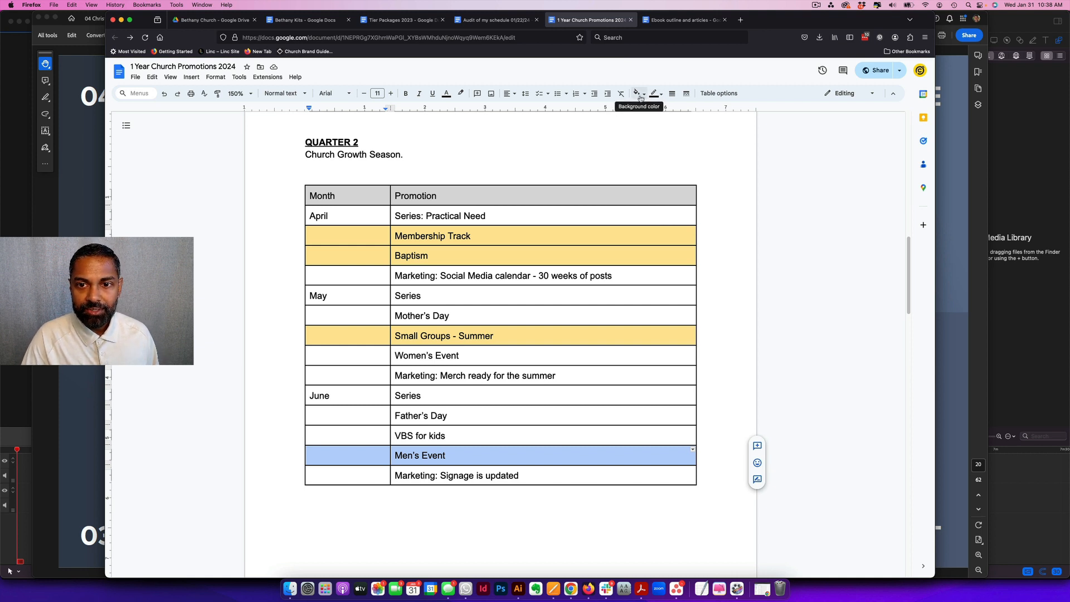
pyautogui.click(635, 94)
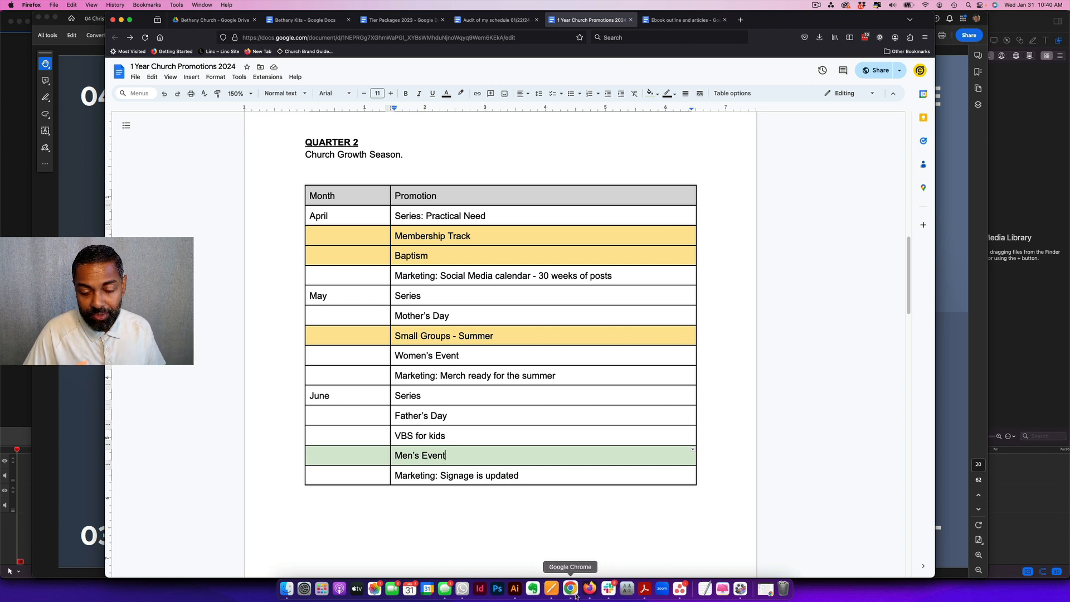
pyautogui.click(570, 588)
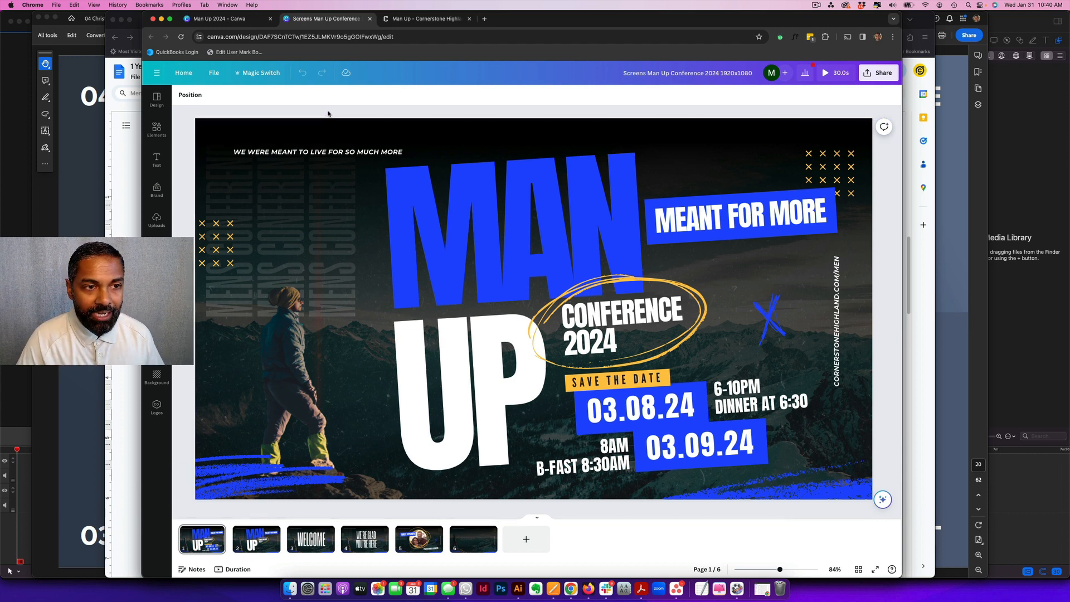
# Preview the Guest Speaker slide and return to the first save-the-date slide.
pyautogui.click(219, 19)
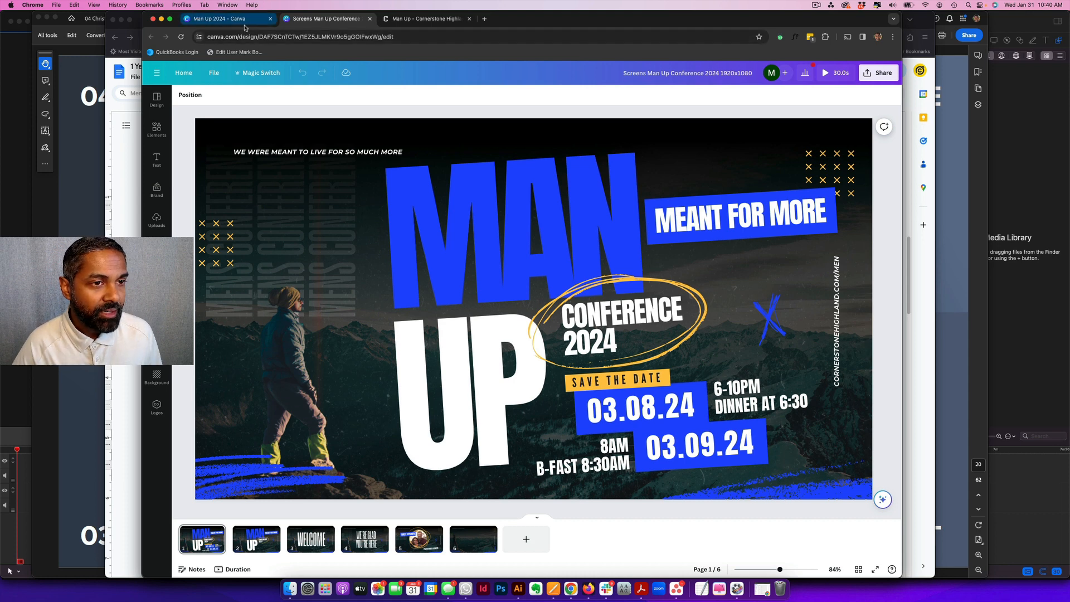
pyautogui.moveTo(227, 19)
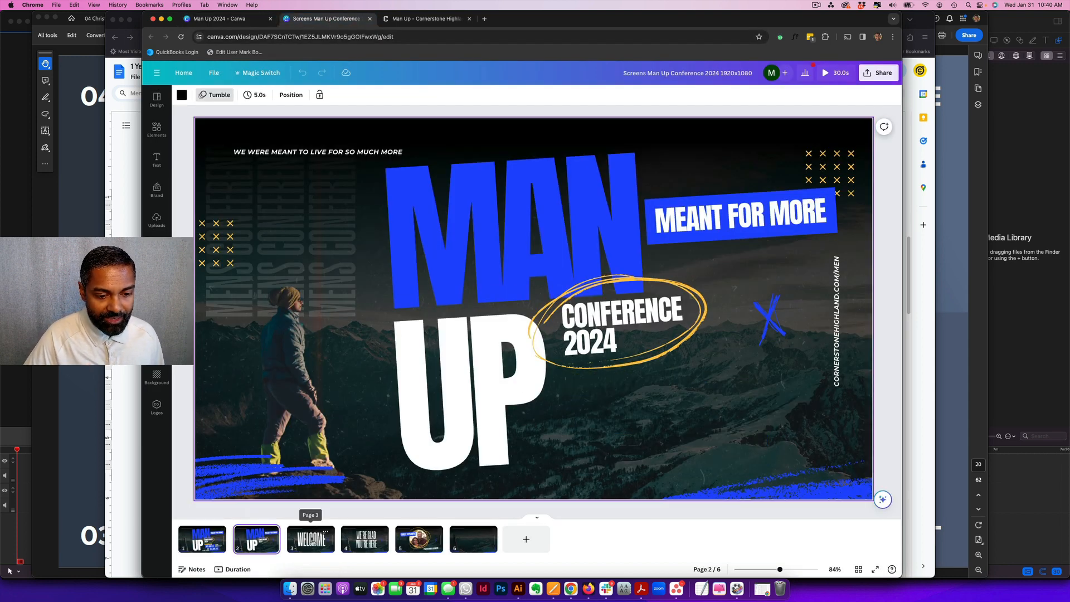
pyautogui.click(418, 540)
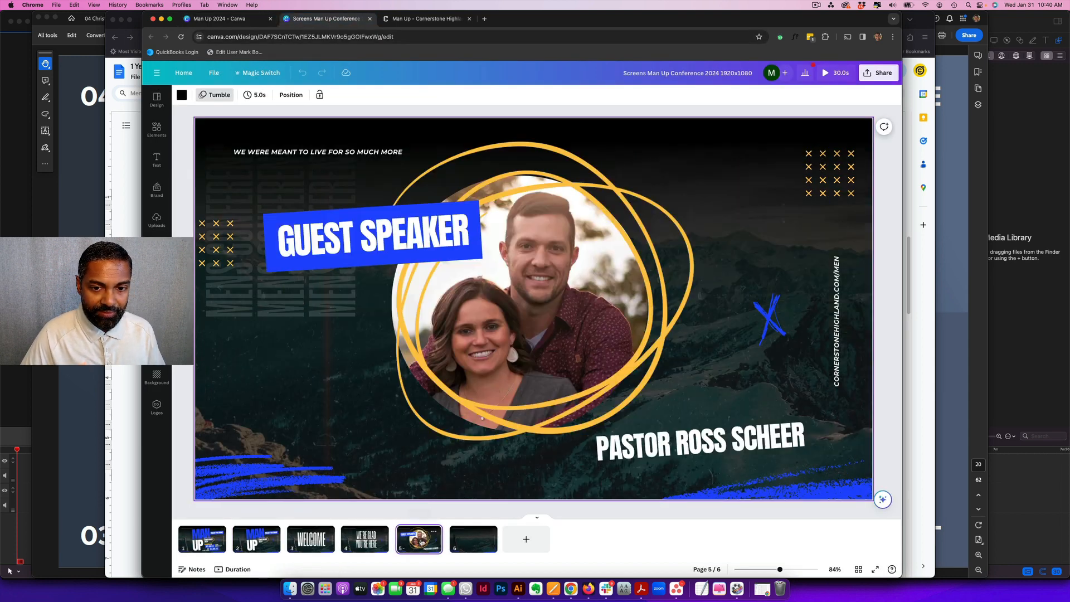
pyautogui.click(202, 539)
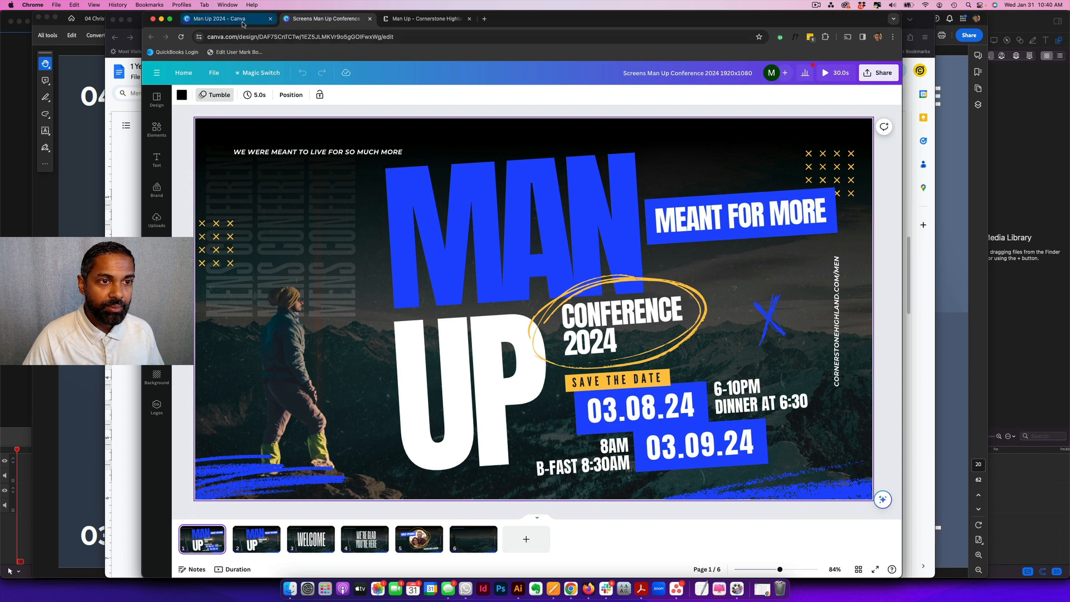
# From the Man Up 2024 project folder, open the square Social Man Up Conference 2024 design.
pyautogui.click(226, 19)
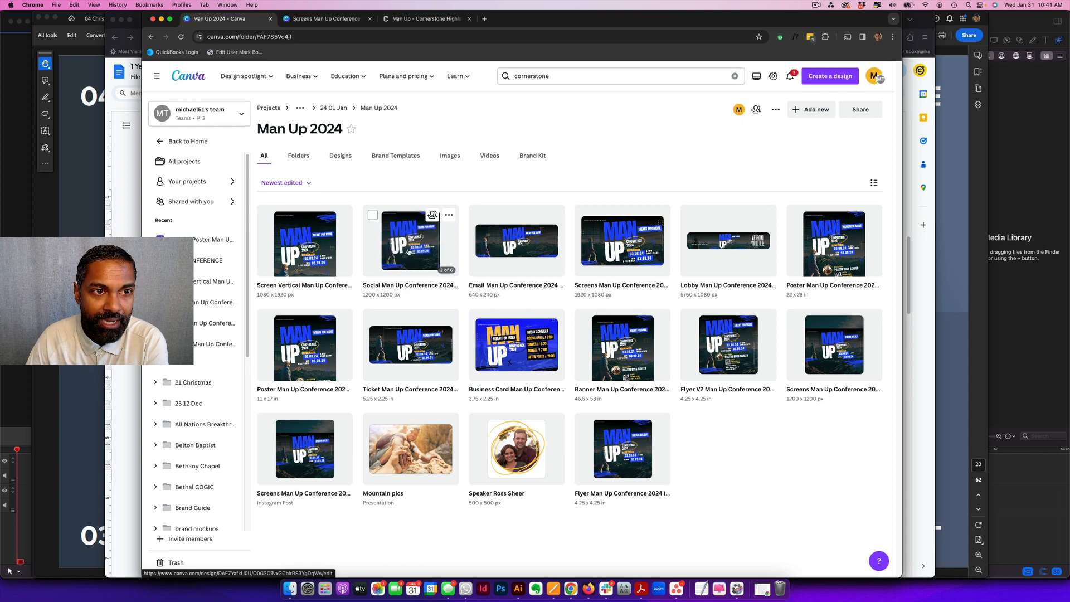
pyautogui.doubleClick(409, 240)
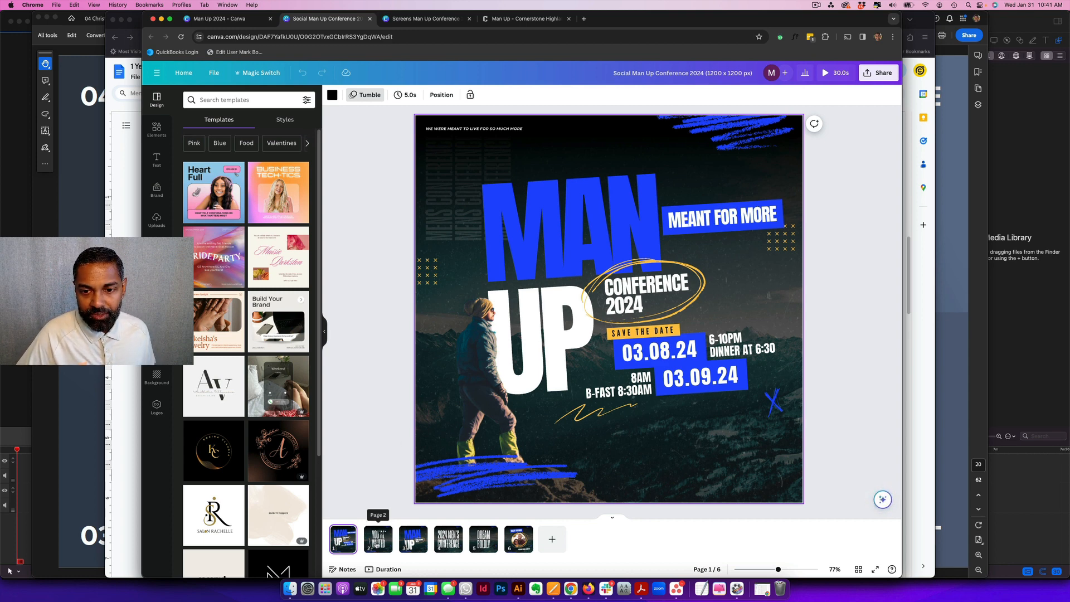
# Preview the 2024 Men's Conference page, then return to the Man Up 2024 project folder.
pyautogui.click(449, 539)
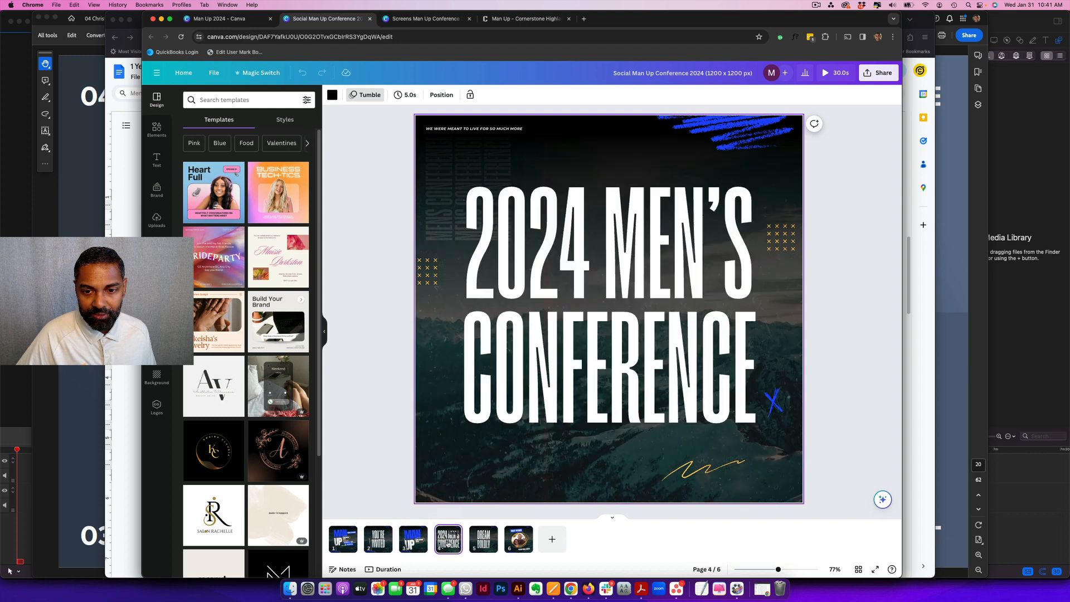
pyautogui.click(483, 539)
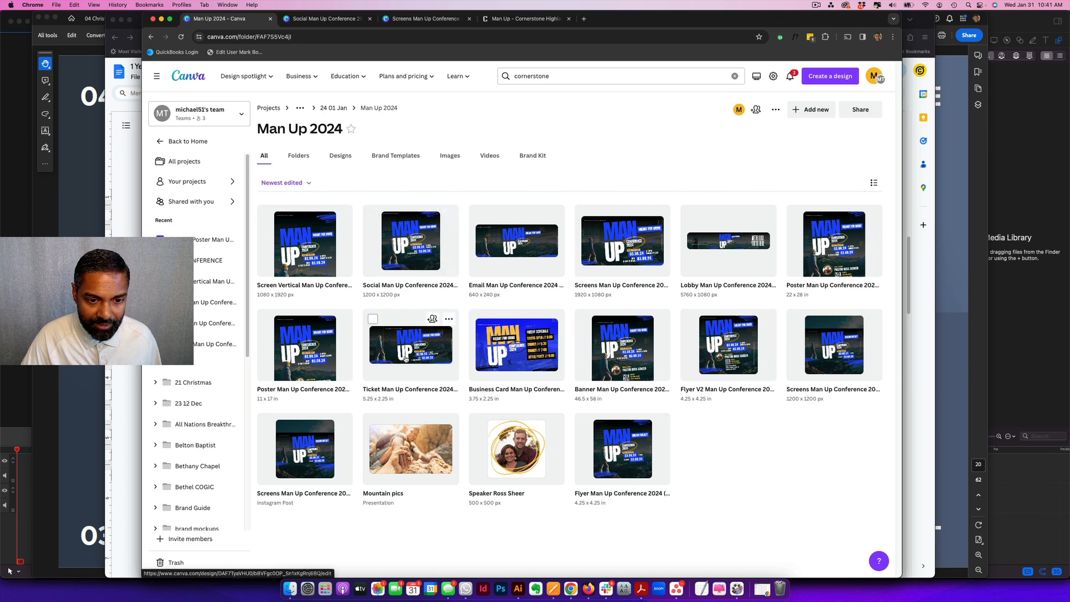
# Open the Poster and Business Card conference designs from the Man Up 2024 folder.
pyautogui.click(410, 345)
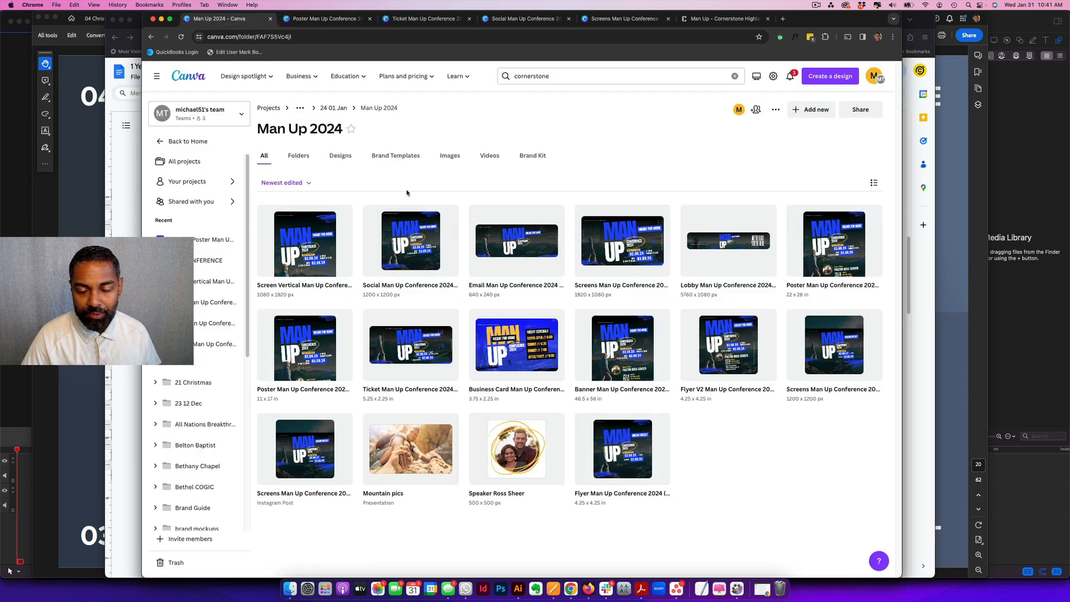
pyautogui.moveTo(516, 344)
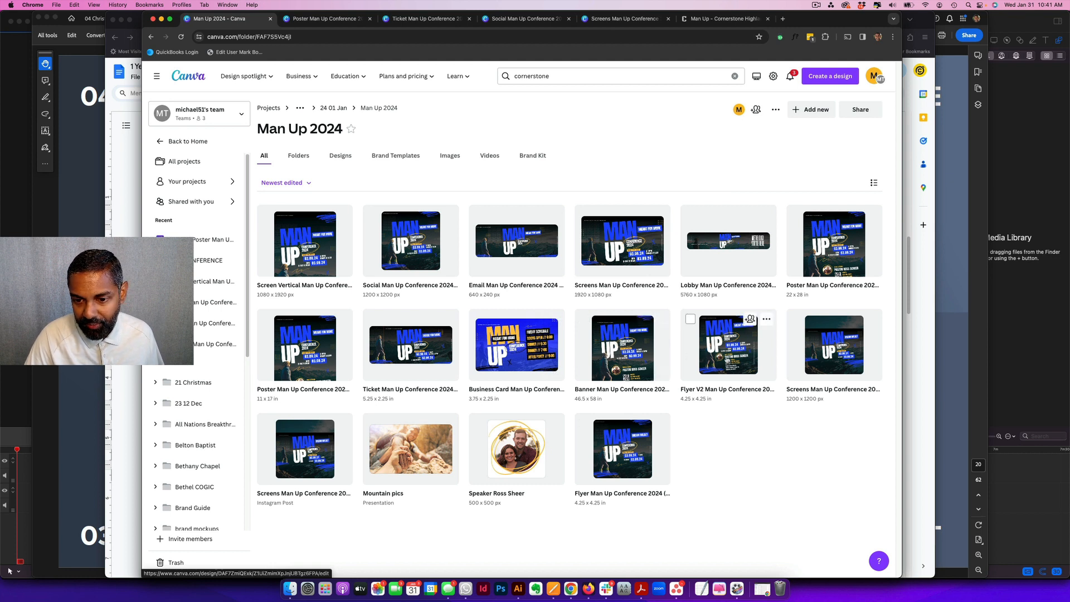
pyautogui.moveTo(818, 361)
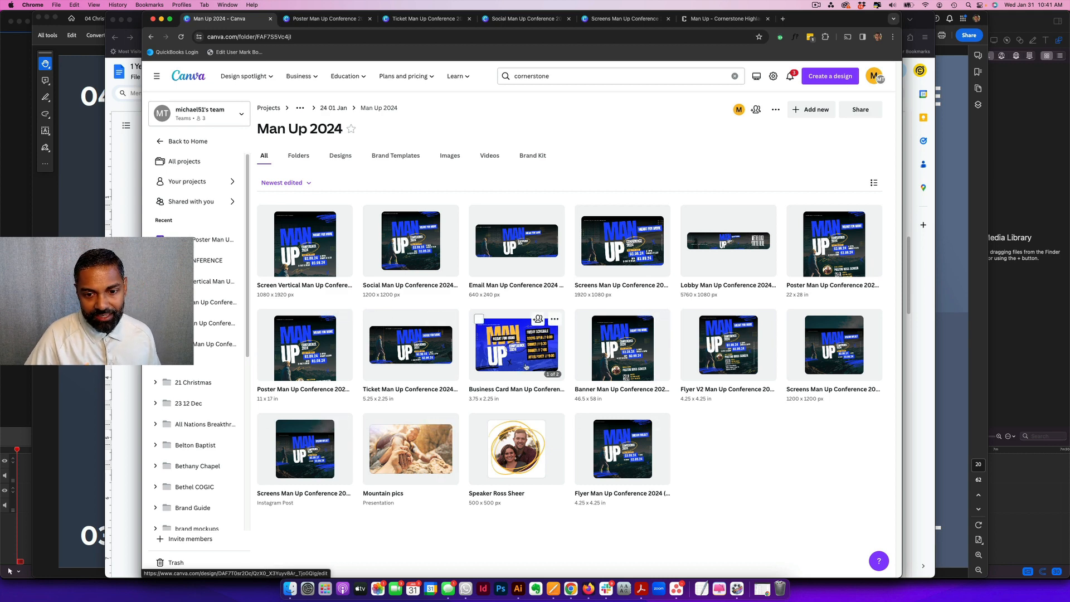
pyautogui.doubleClick(516, 344)
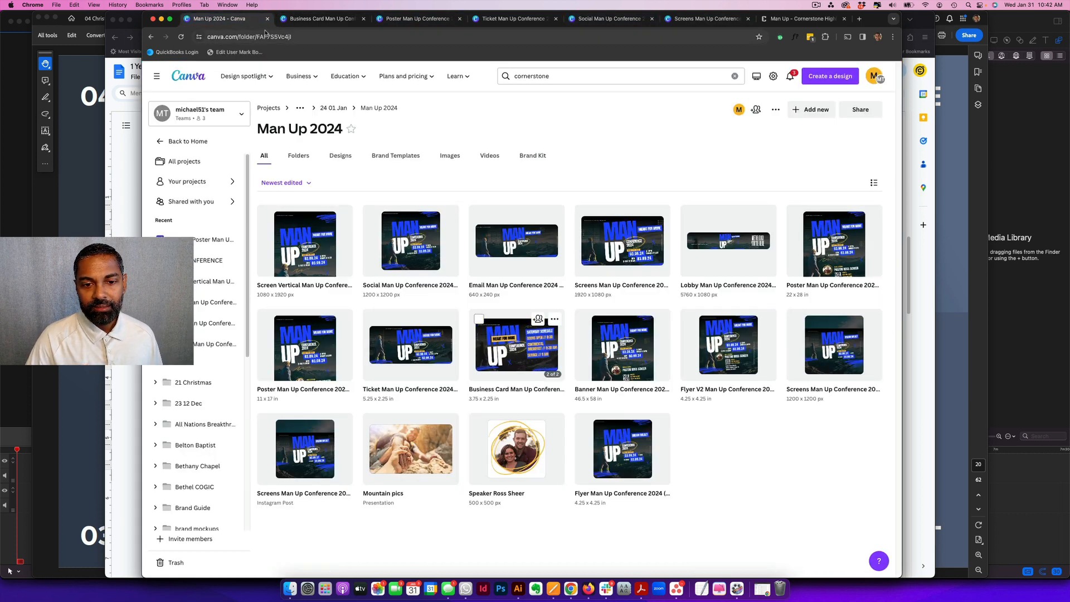
# Switch to the 1920x1080 Screens Man Up Conference 2024 design on its first slide.
pyautogui.click(514, 19)
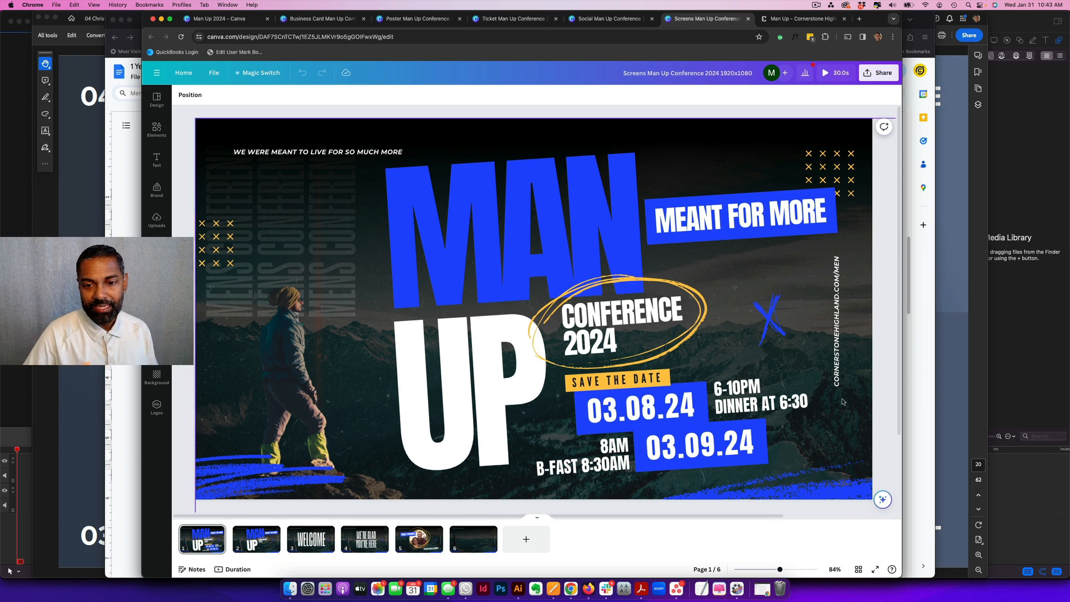
# View the second, Welcome, We're Glad You're Here and Pastor Ross Scheer guest speaker slides, then return to the first slide.
pyautogui.click(759, 395)
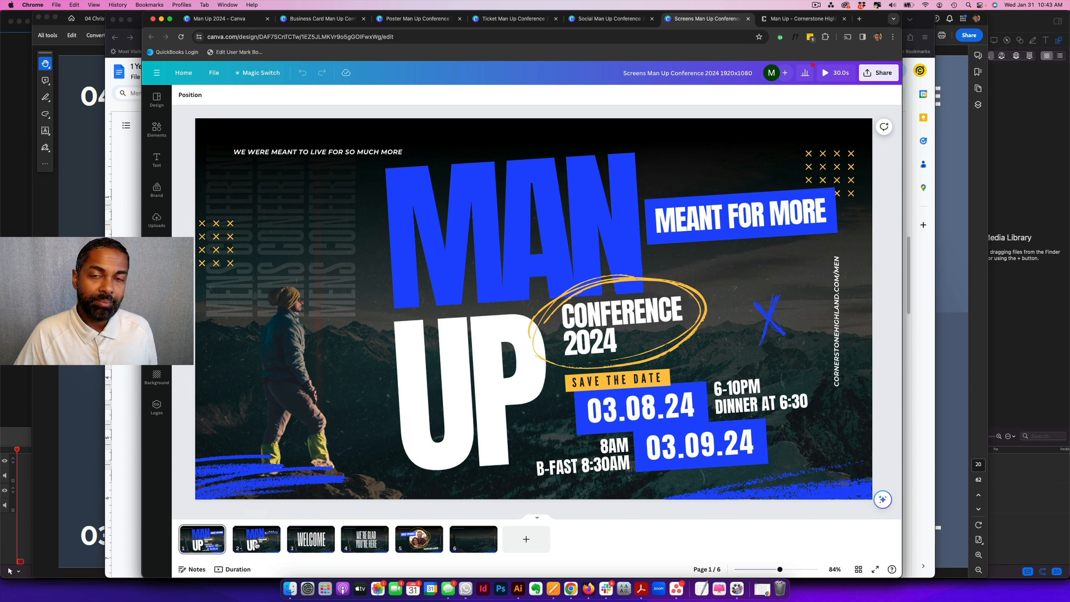
pyautogui.click(257, 540)
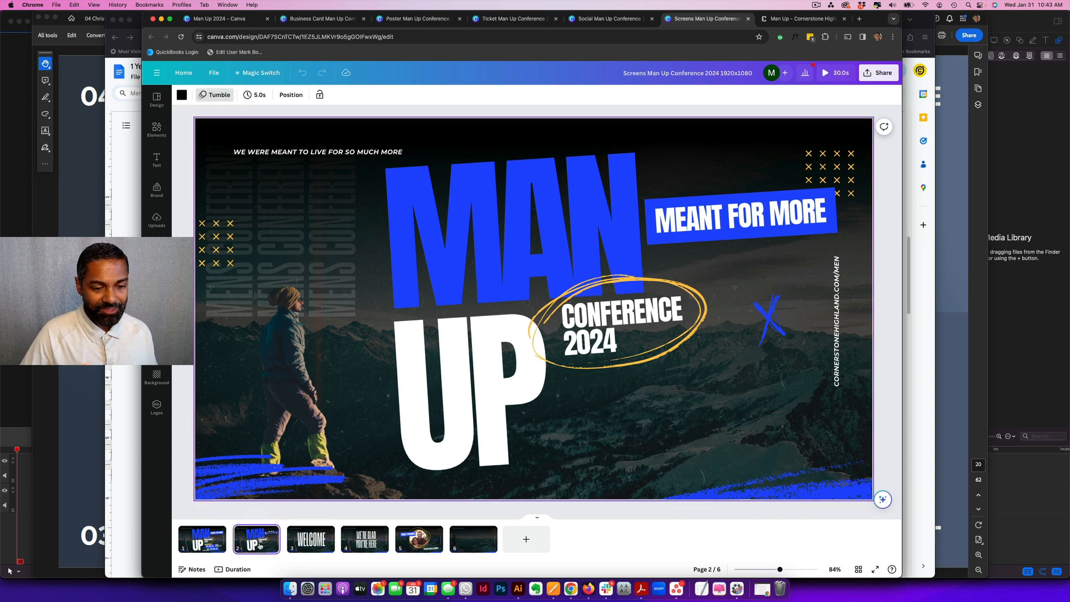
pyautogui.click(310, 539)
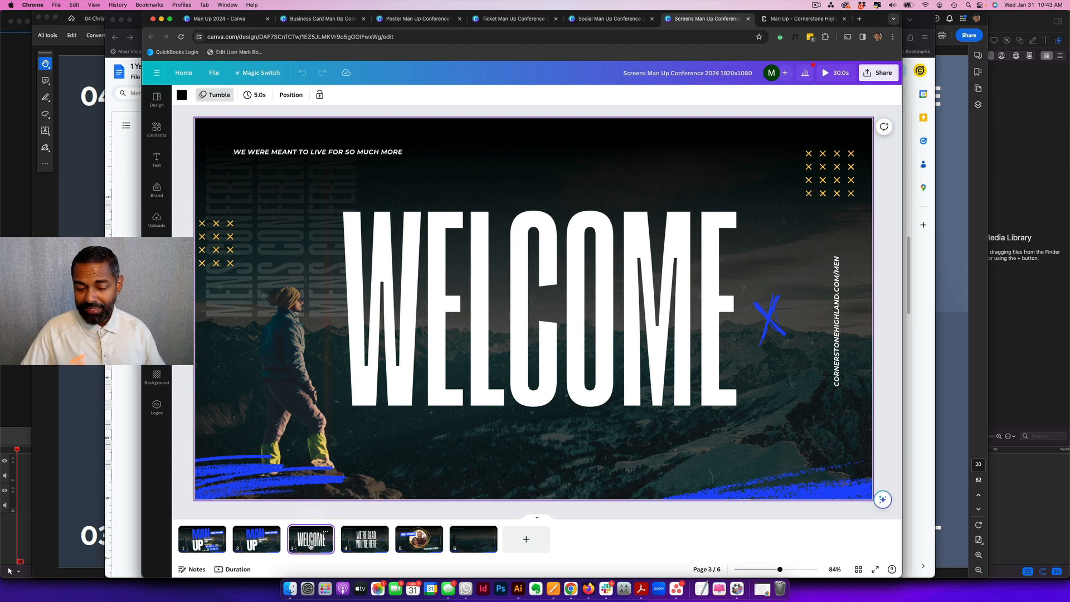
pyautogui.click(363, 540)
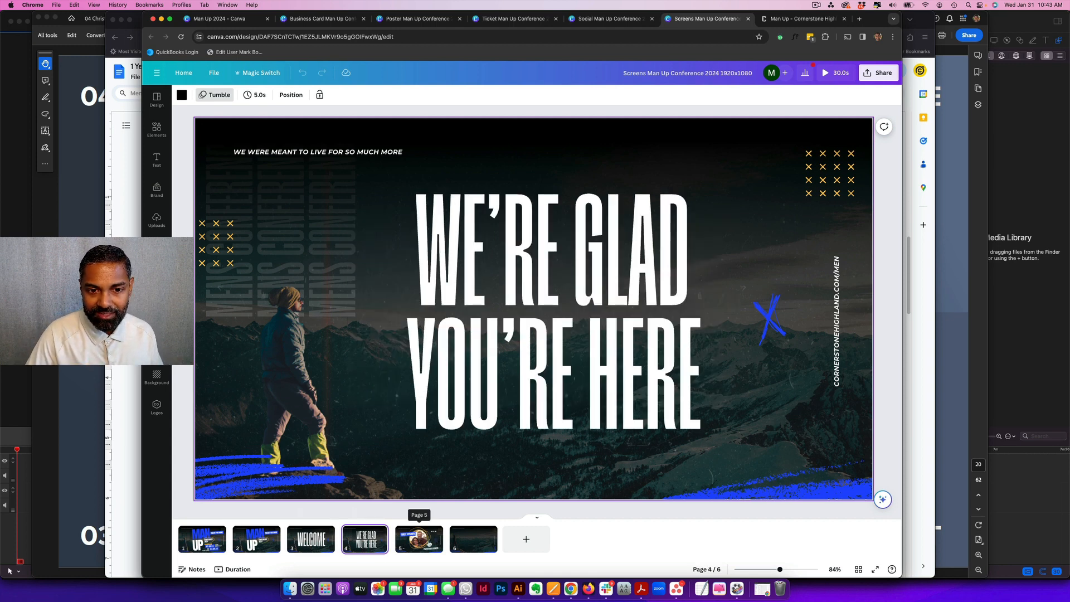
pyautogui.click(418, 539)
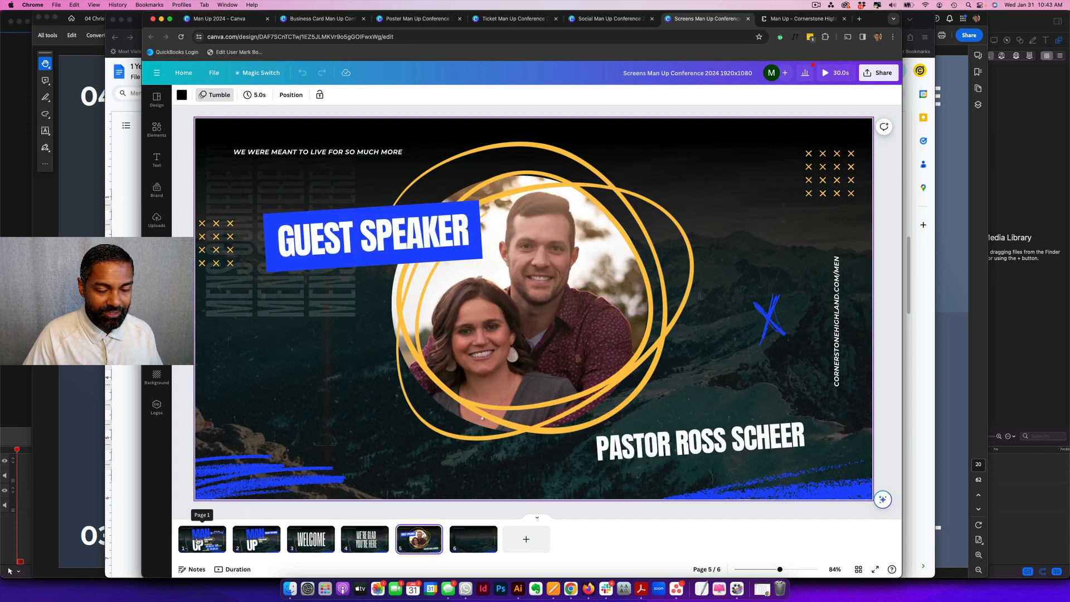
pyautogui.click(202, 539)
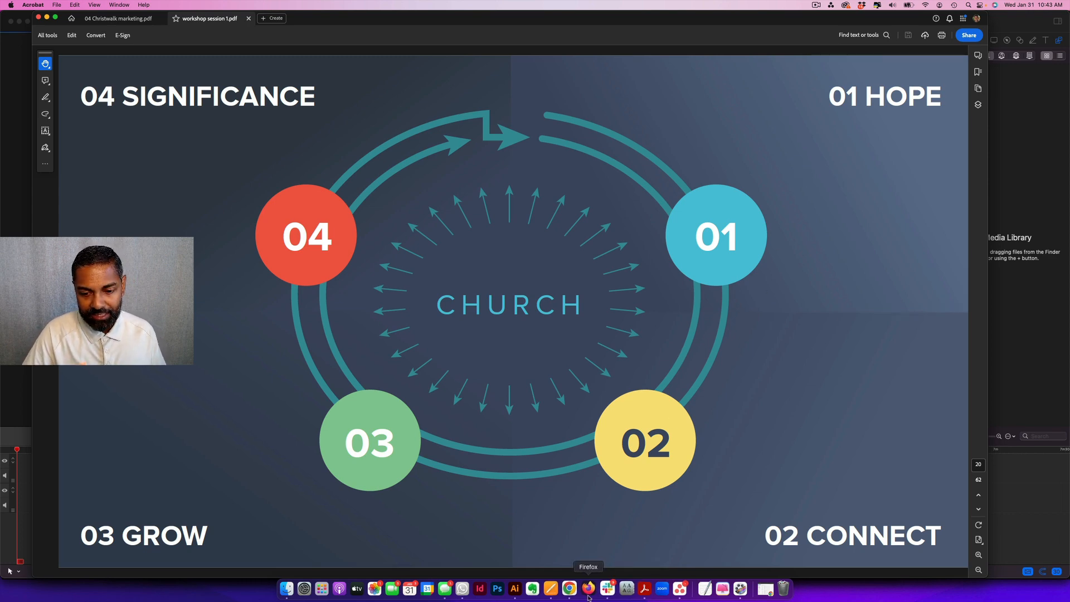
# Shade the April Series: Practical Need row of the Quarter 2 table light green.
pyautogui.click(568, 589)
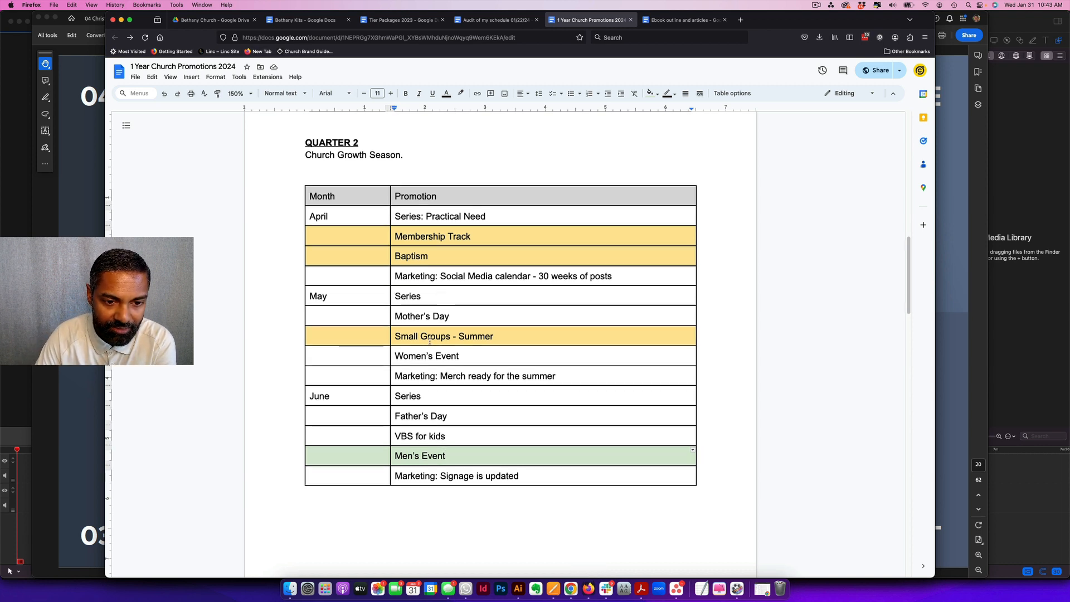
pyautogui.click(486, 216)
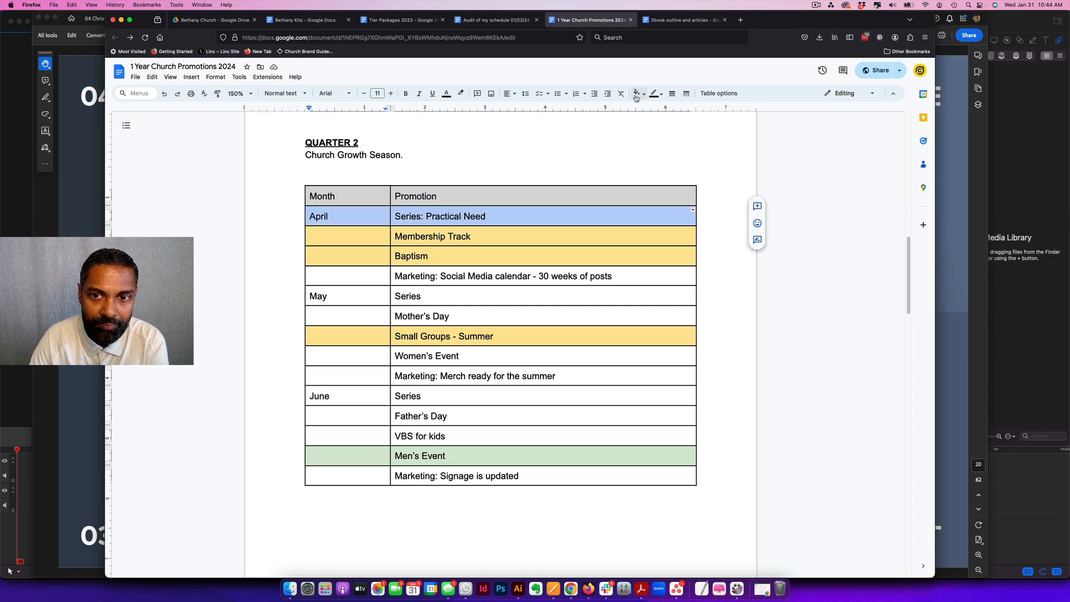
pyautogui.click(636, 93)
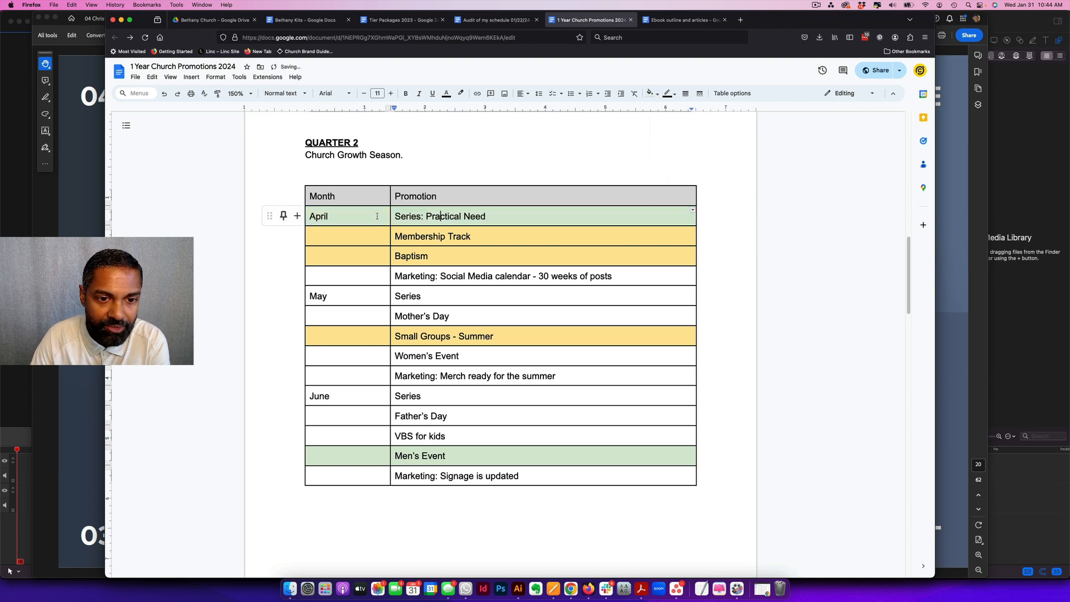
pyautogui.doubleClick(456, 216)
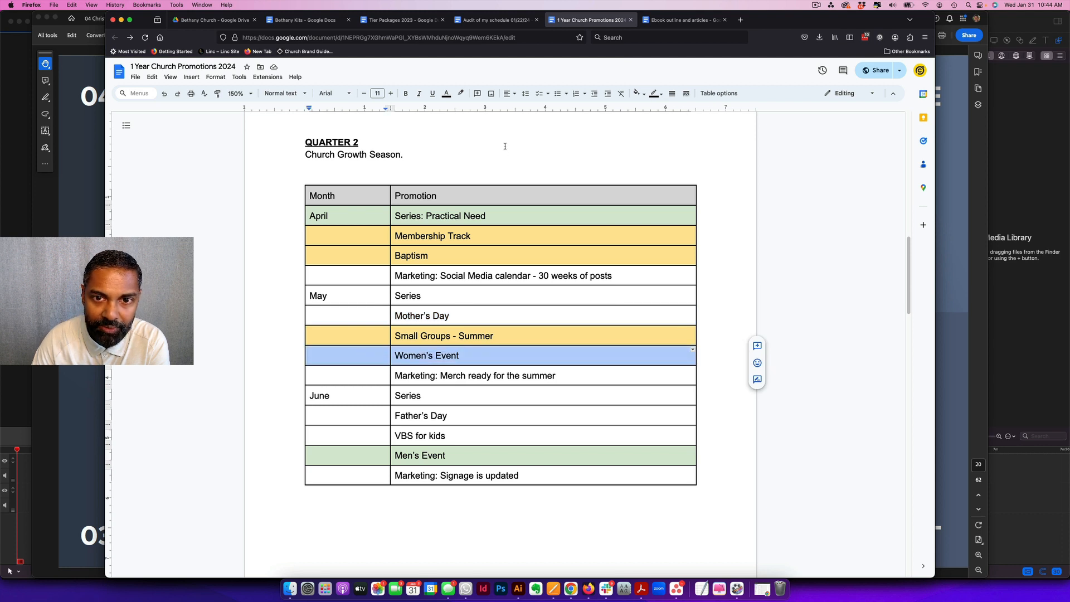
# Shade the Women's Event and VBS for kids rows light green.
pyautogui.click(636, 93)
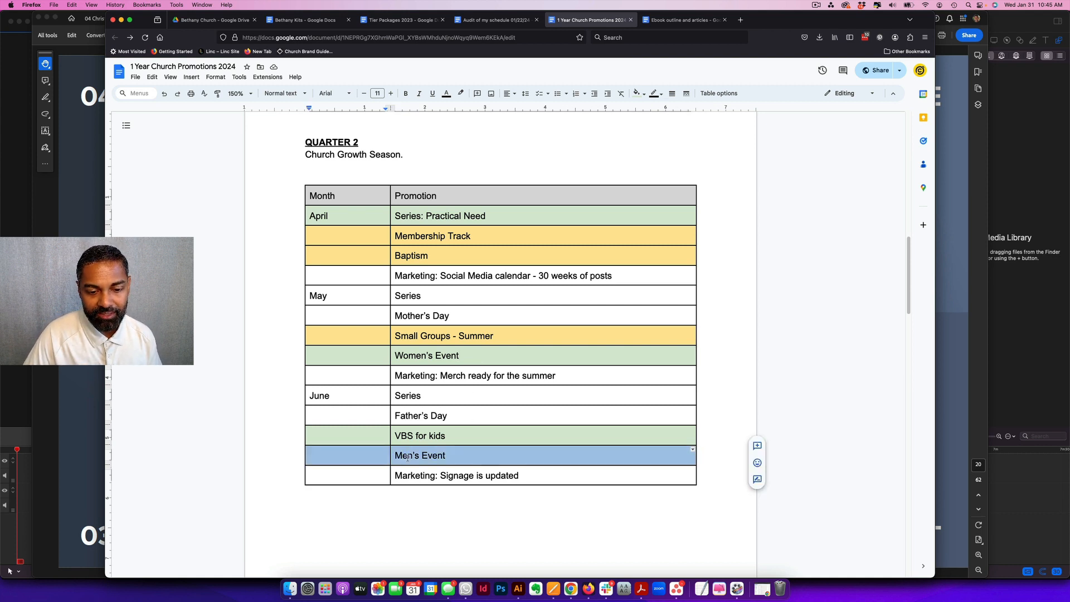
pyautogui.click(443, 455)
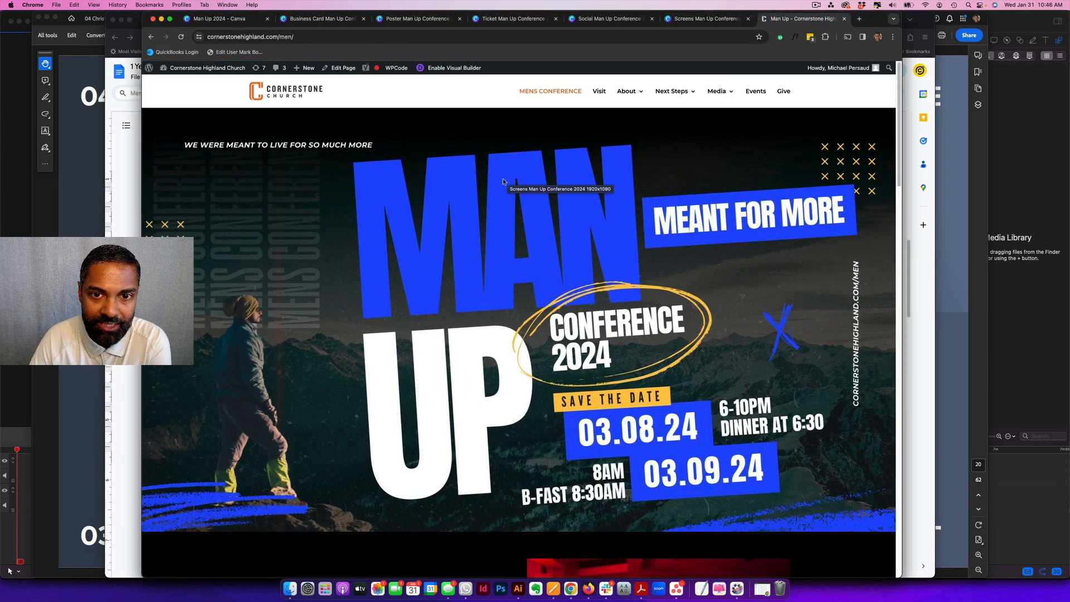
# Scroll the Man Up 2024 conference webpage through the guest speaker and schedule sections.
pyautogui.scroll(-3)
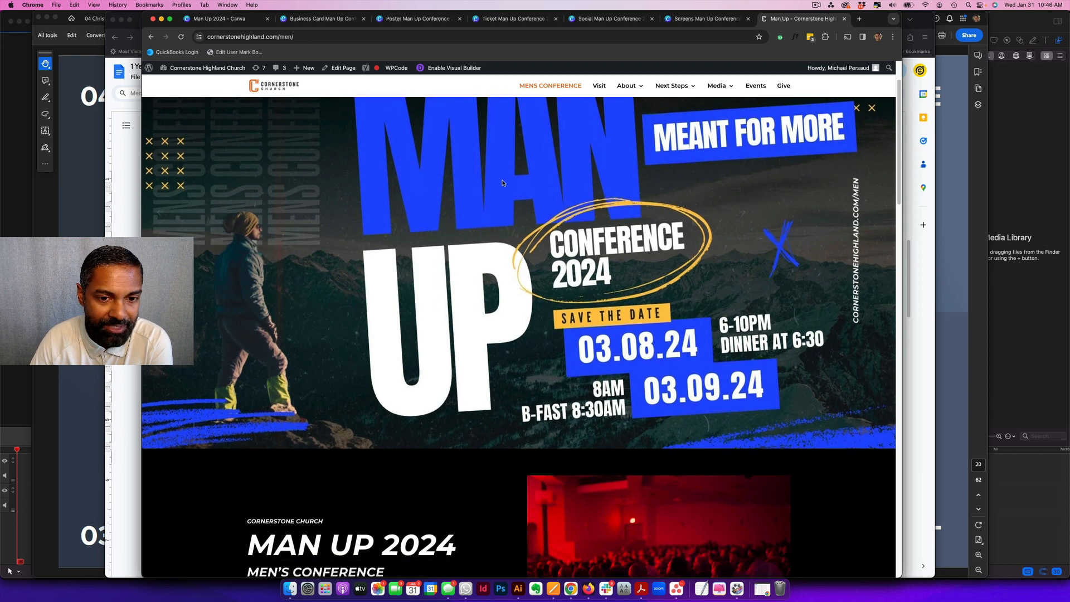
pyautogui.scroll(-3)
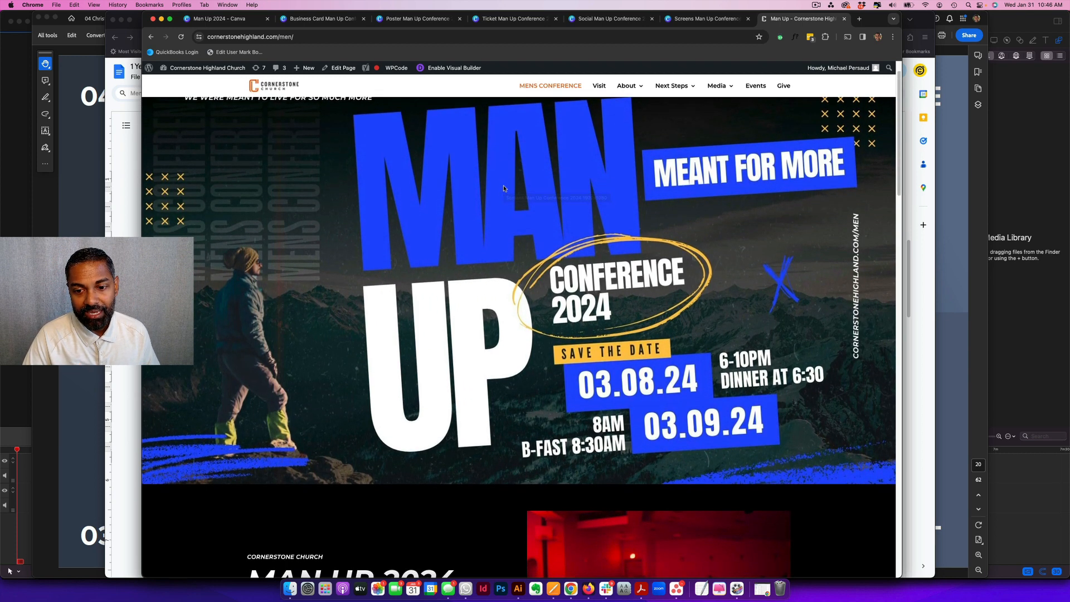
pyautogui.scroll(-3)
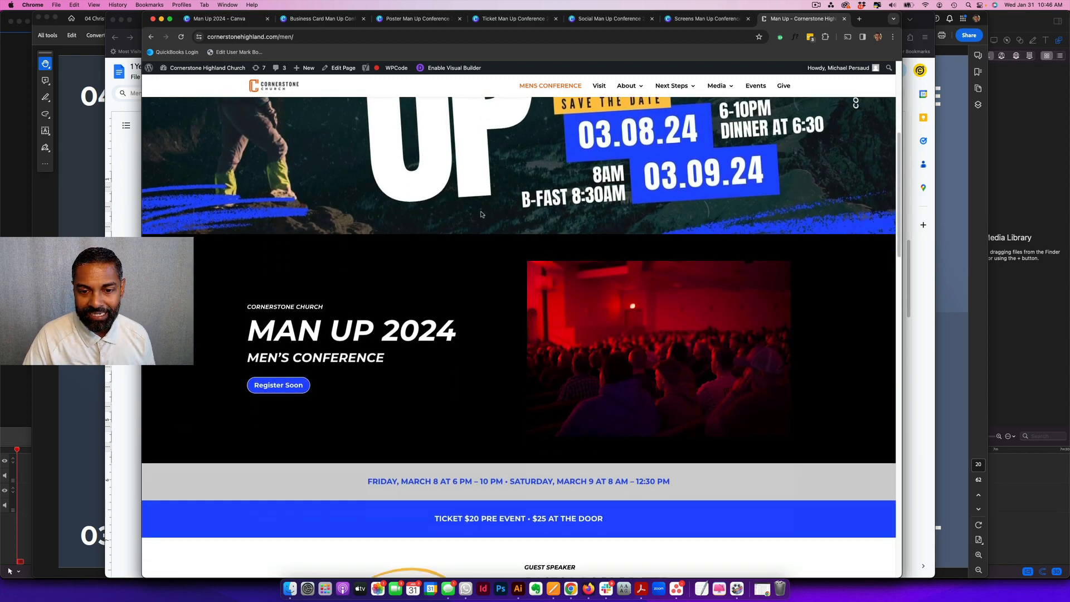
pyautogui.scroll(-3)
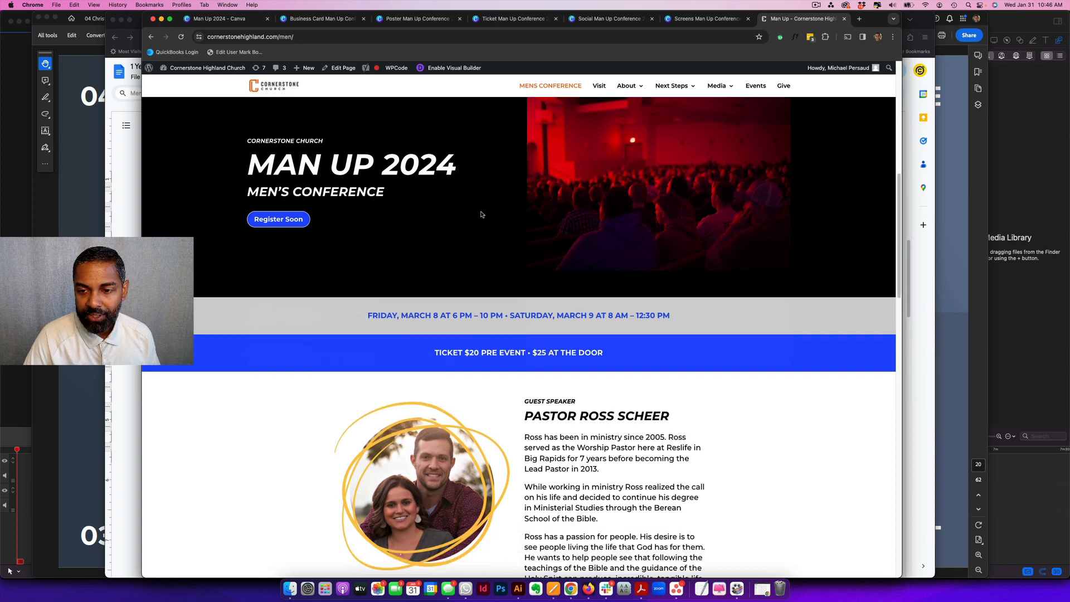
pyautogui.scroll(-3)
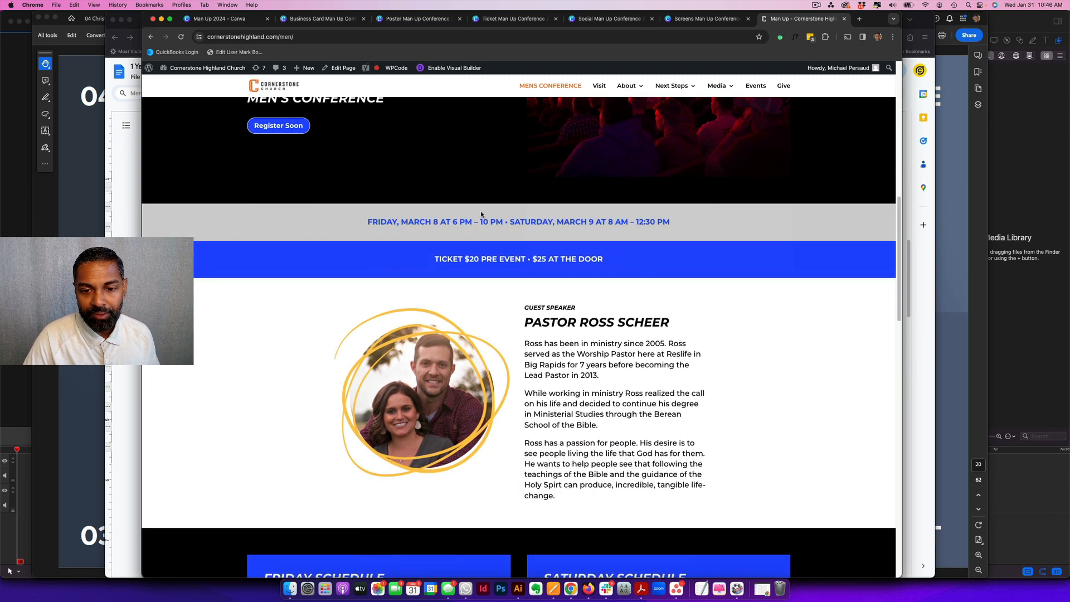
pyautogui.scroll(-3)
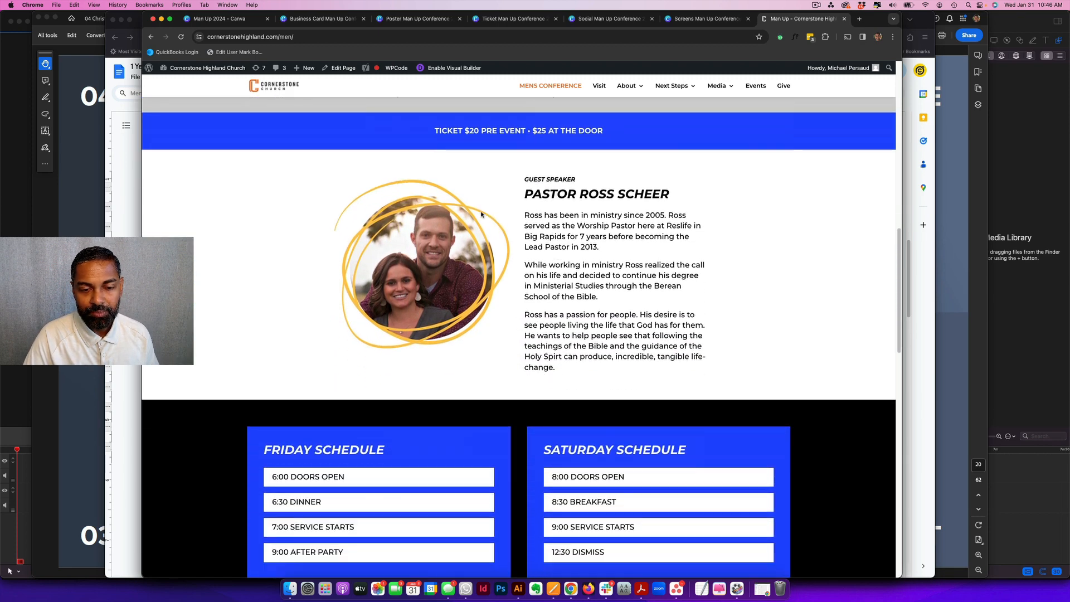
pyautogui.scroll(-3)
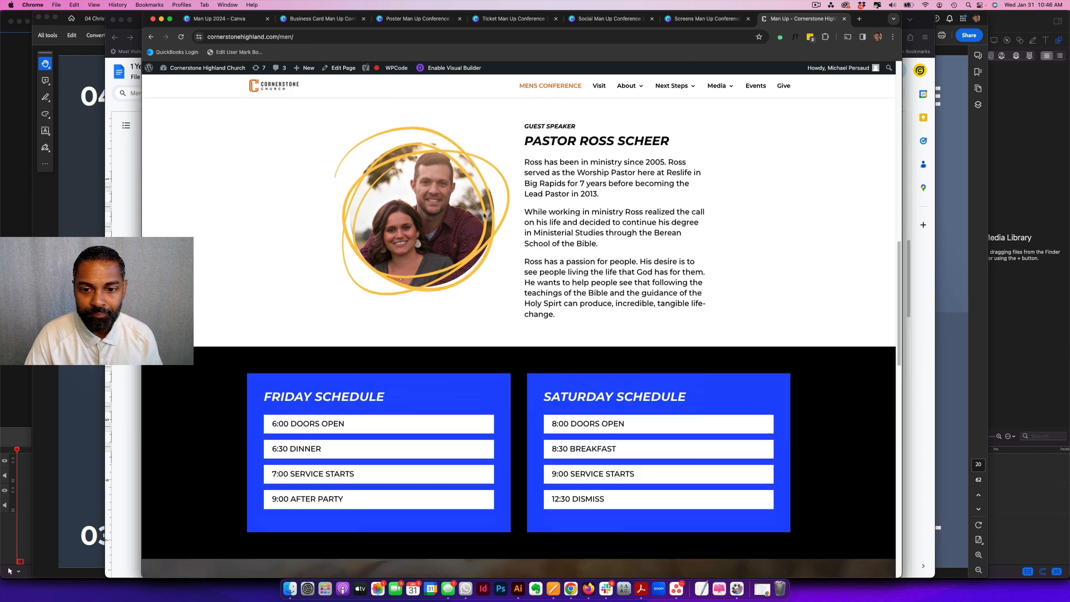
pyautogui.scroll(-3)
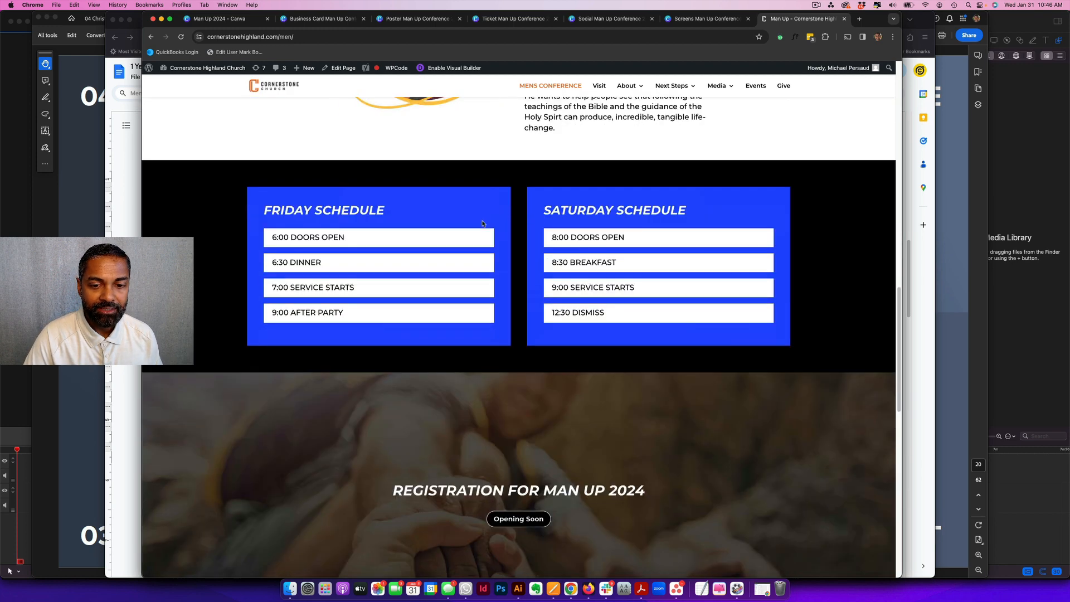
pyautogui.scroll(-3)
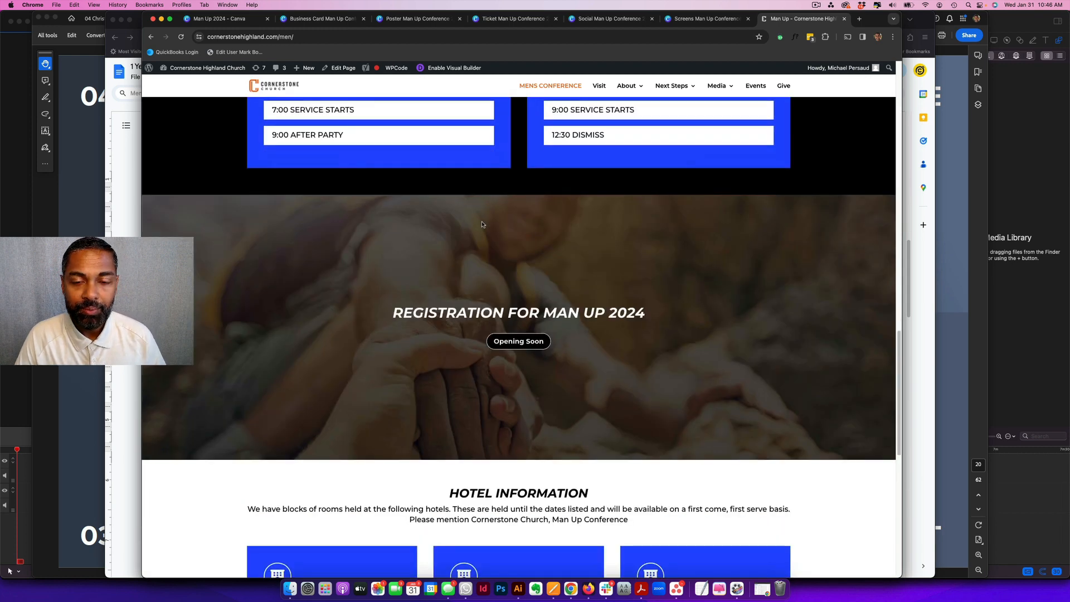
pyautogui.scroll(-3)
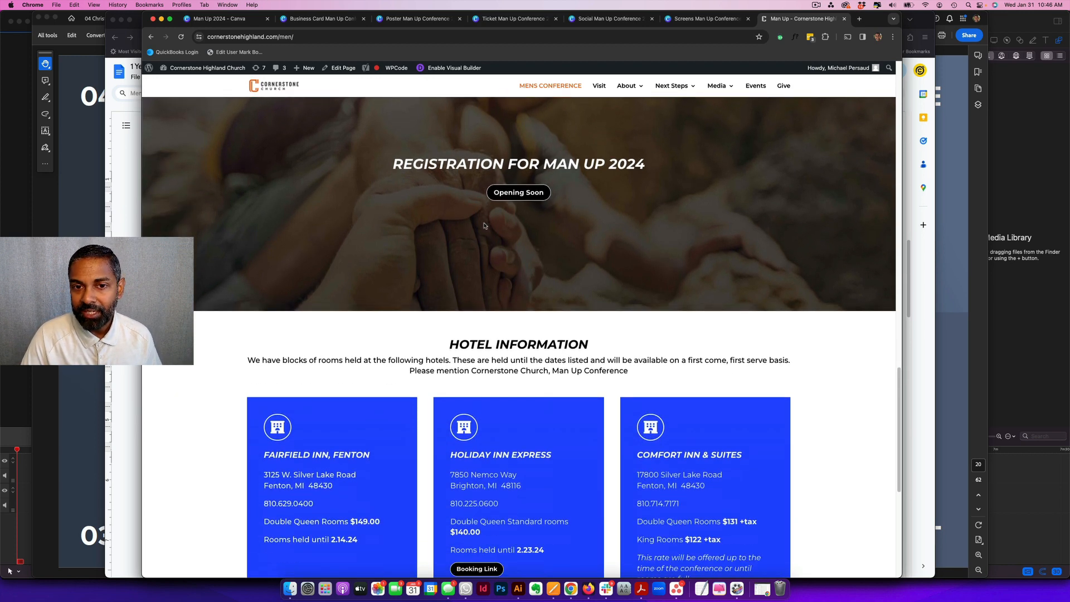
pyautogui.scroll(-3)
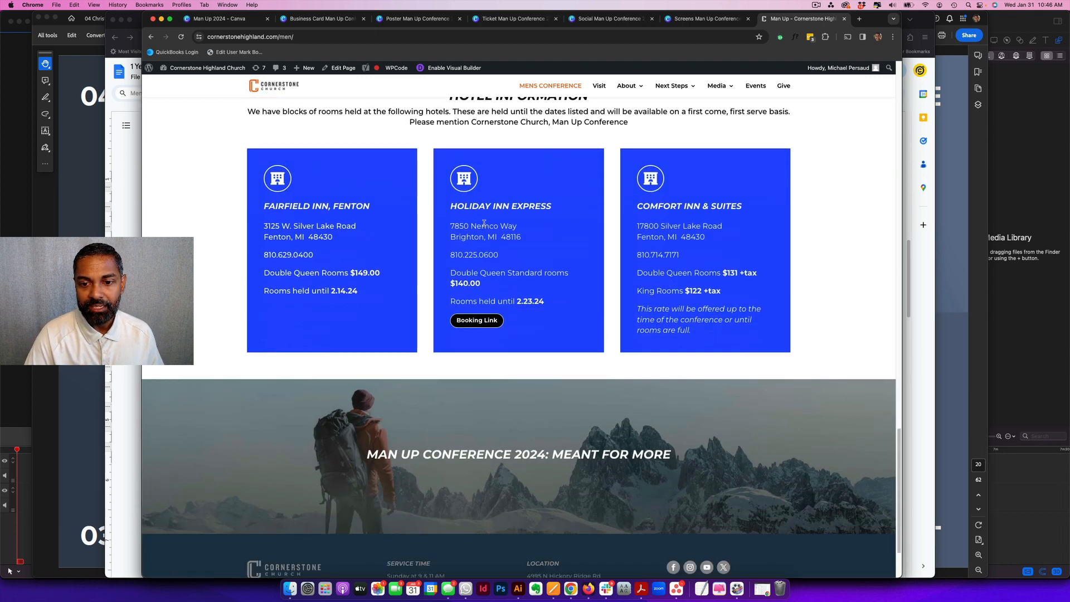
pyautogui.scroll(-3)
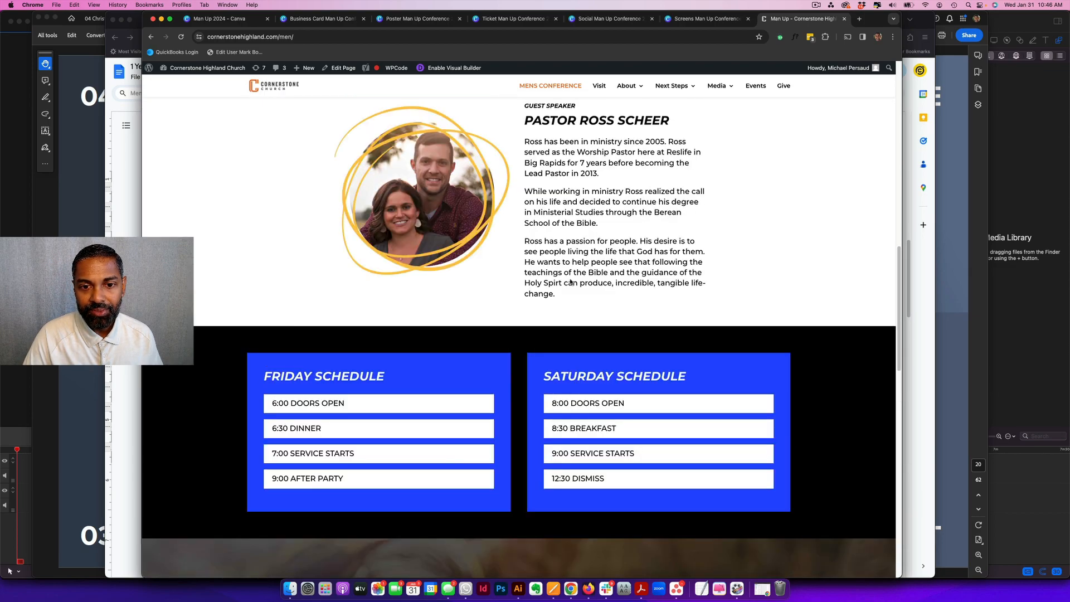
# Continue down the conference page to the hotel information, then scroll back up.
pyautogui.scroll(3)
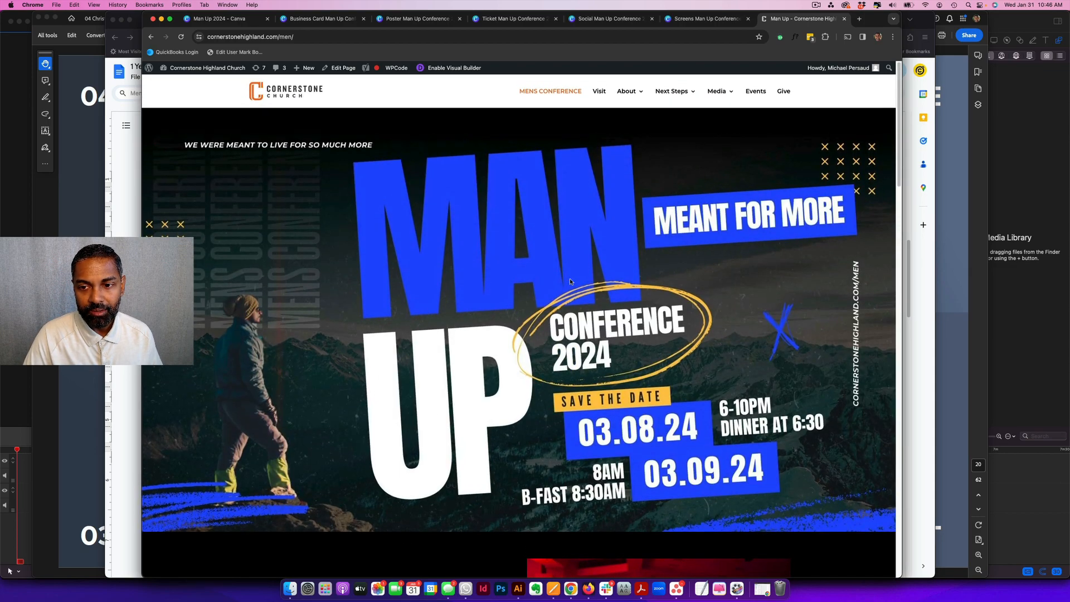
pyautogui.scroll(-3)
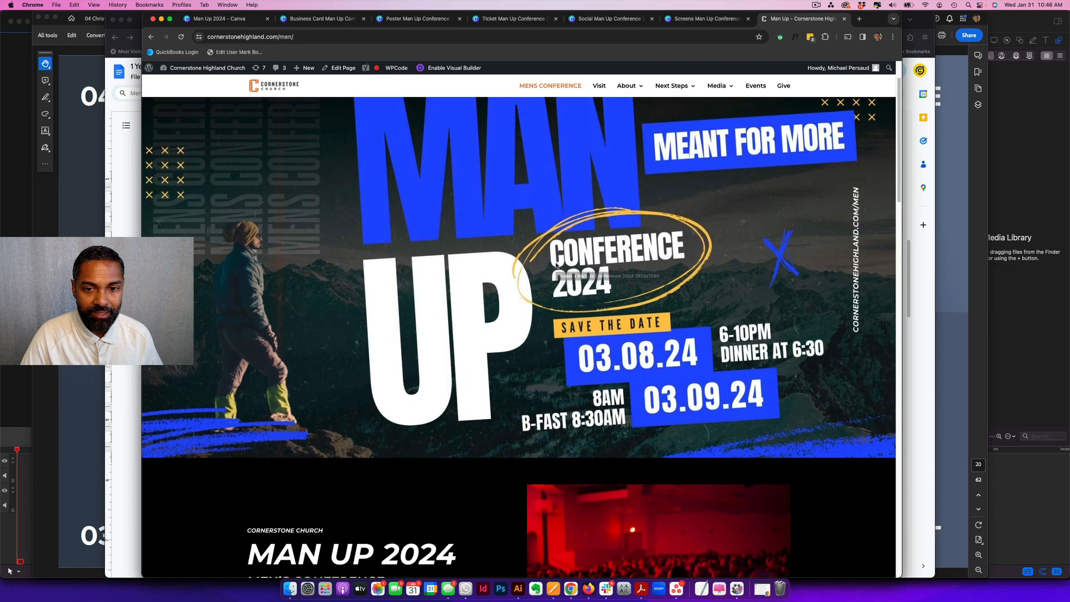
pyautogui.scroll(-3)
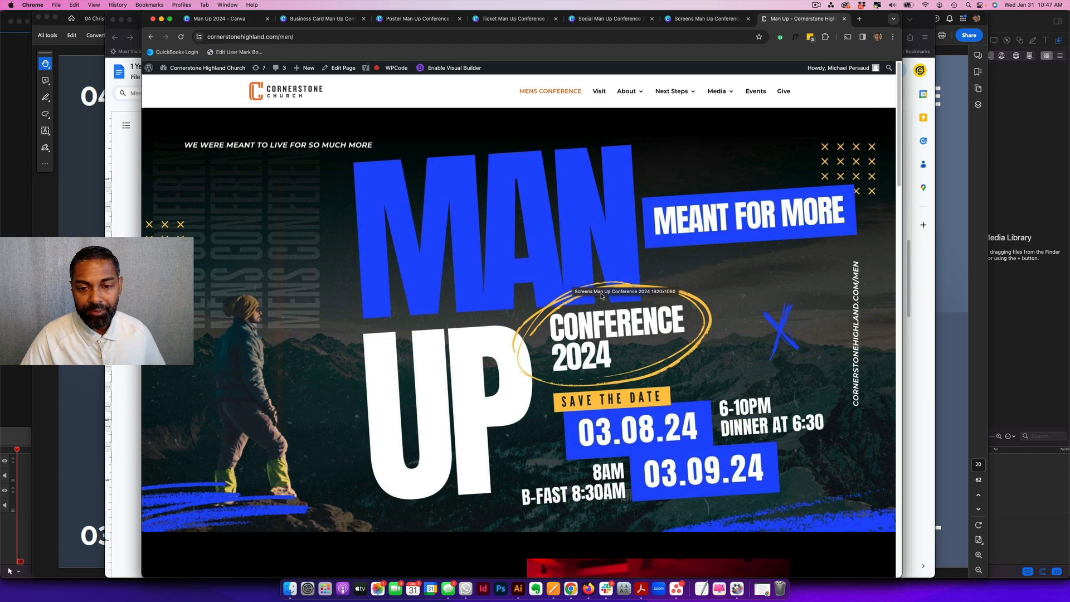
pyautogui.scroll(-3)
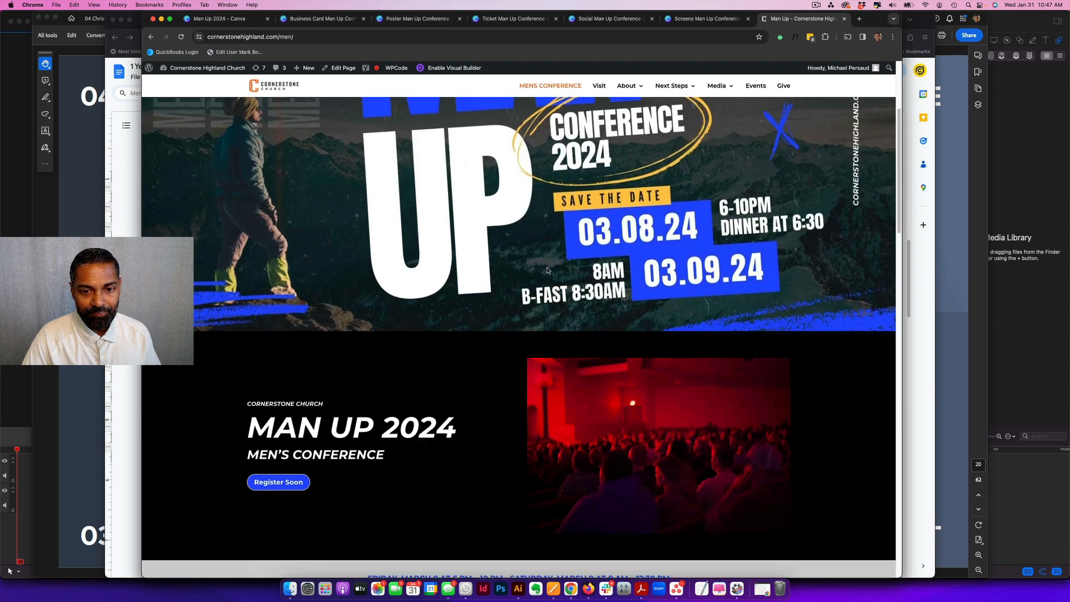
pyautogui.scroll(-3)
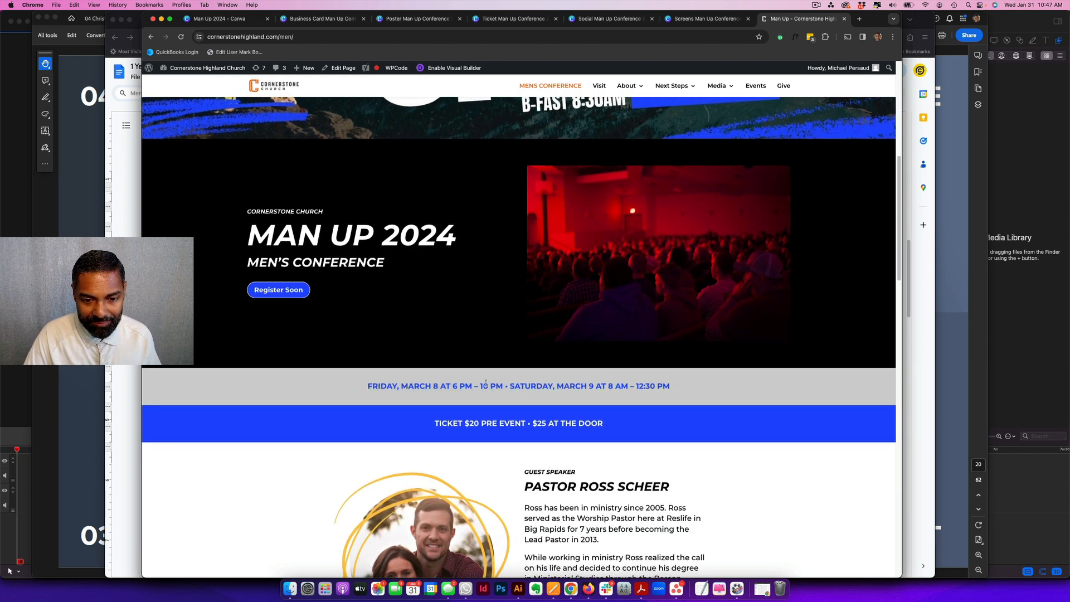
pyautogui.scroll(-3)
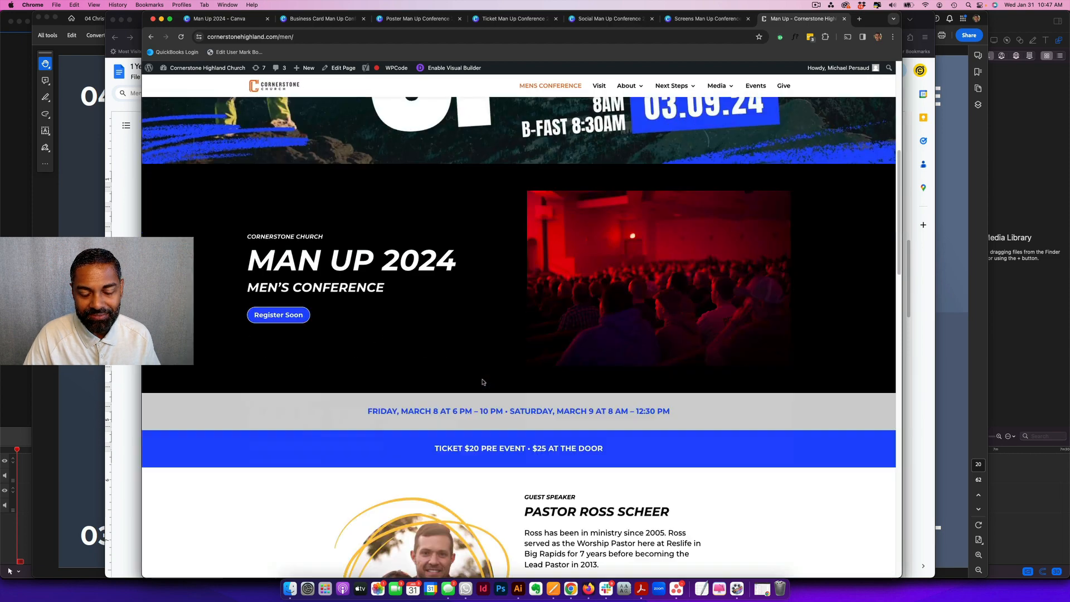
pyautogui.scroll(-3)
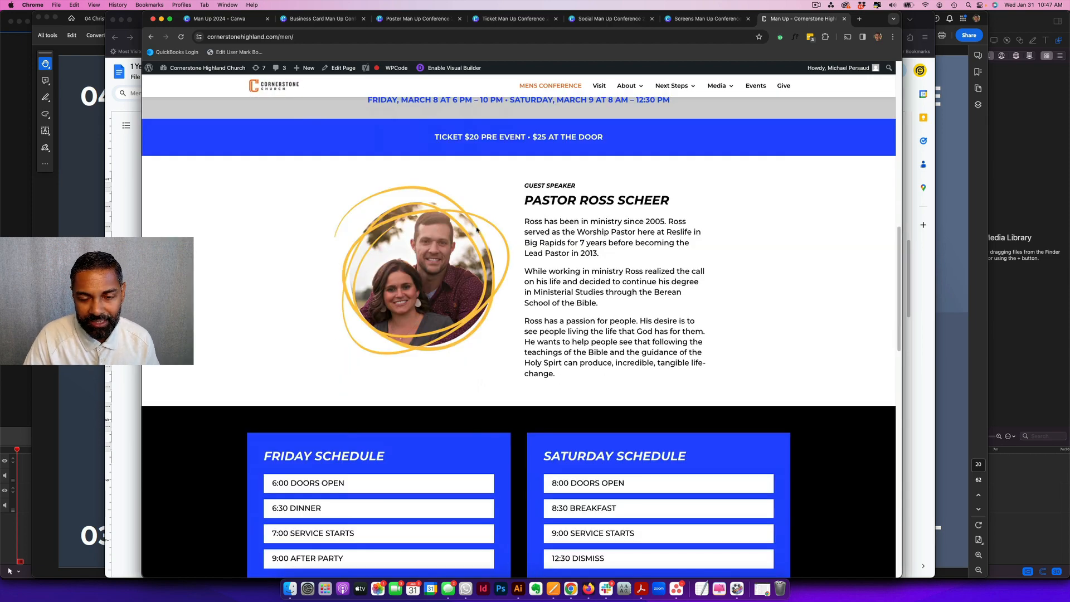
pyautogui.scroll(-3)
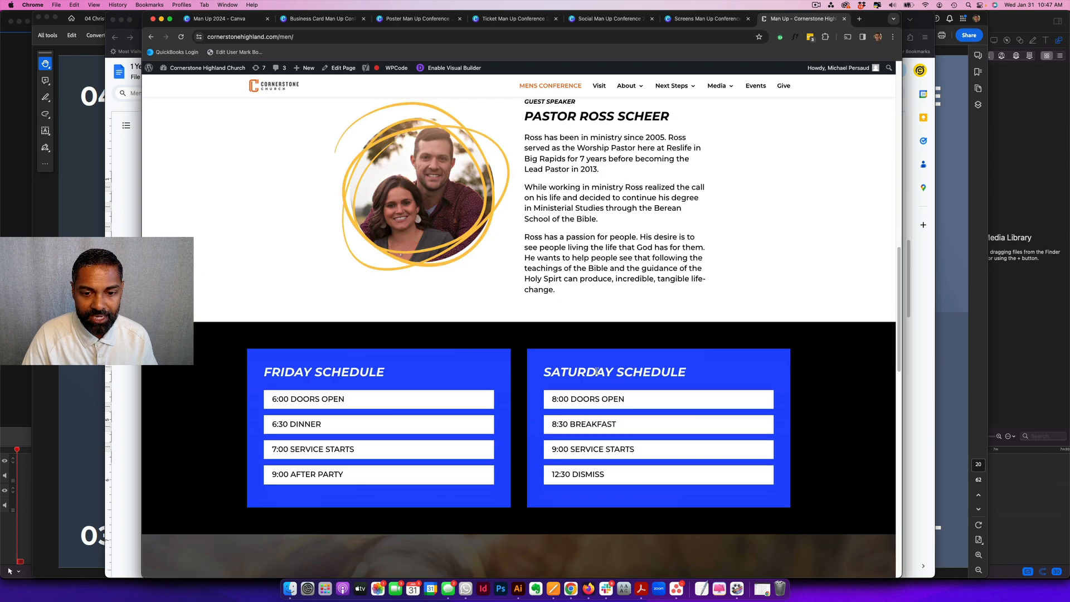
pyautogui.scroll(-3)
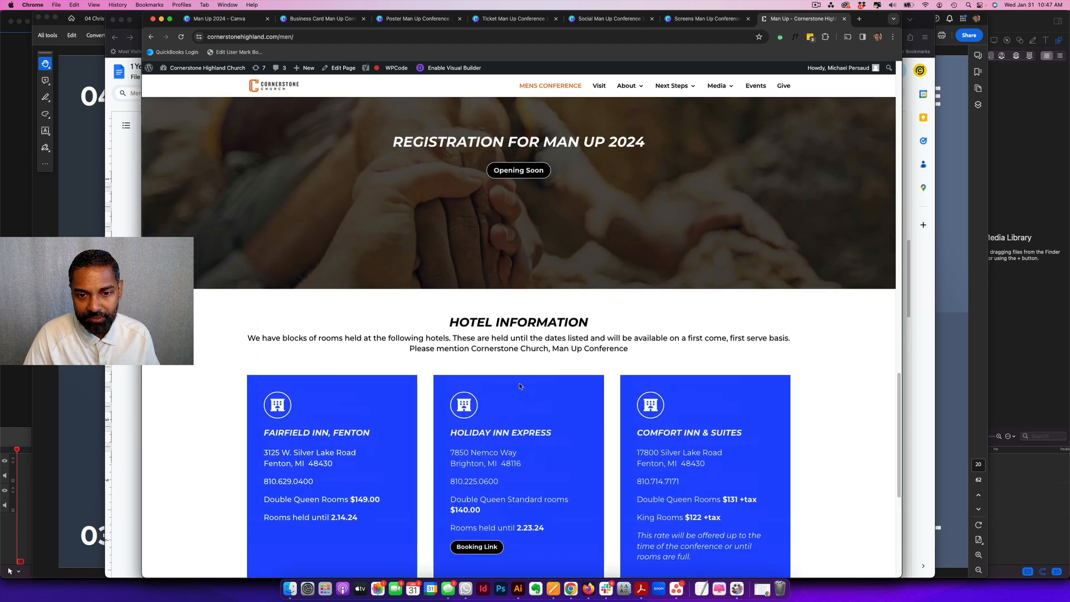
pyautogui.scroll(3)
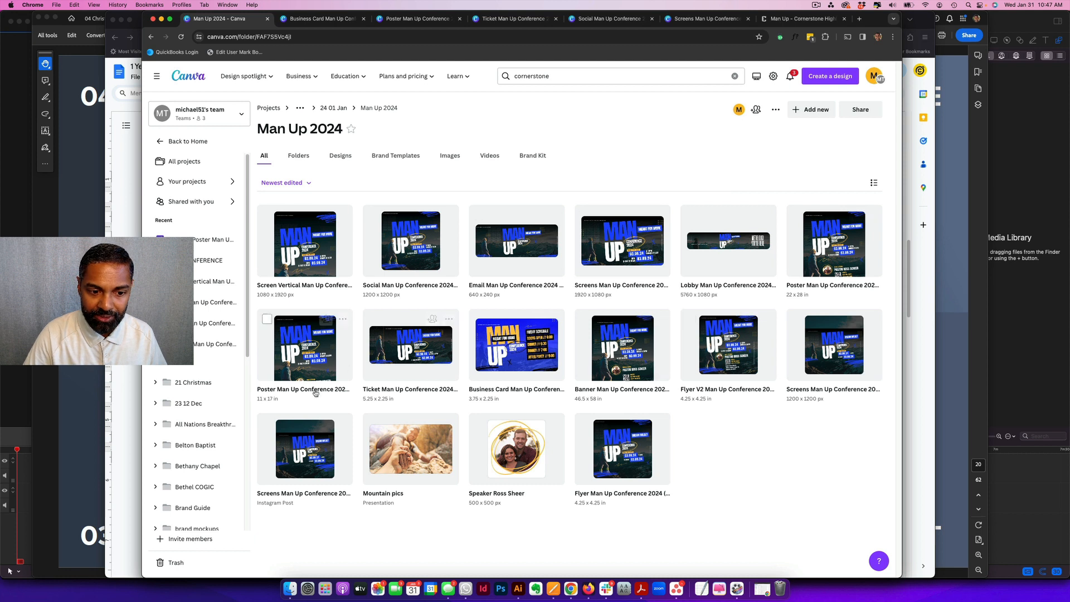
pyautogui.moveTo(726, 478)
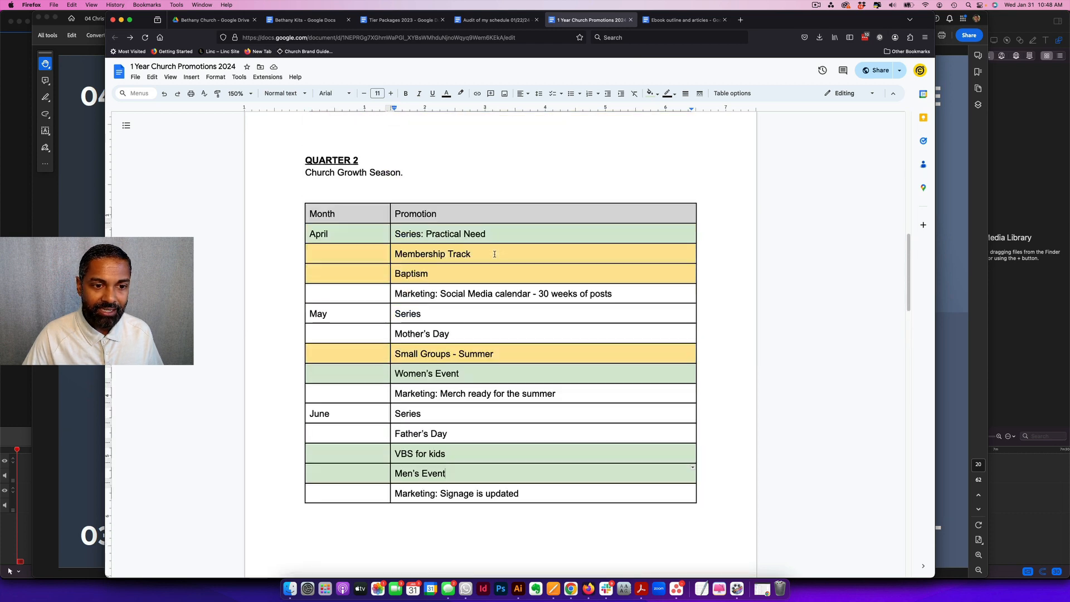
# Scroll through the Quarter 2 table of the 1 Year Church Promotions 2024 calendar.
pyautogui.scroll(-3)
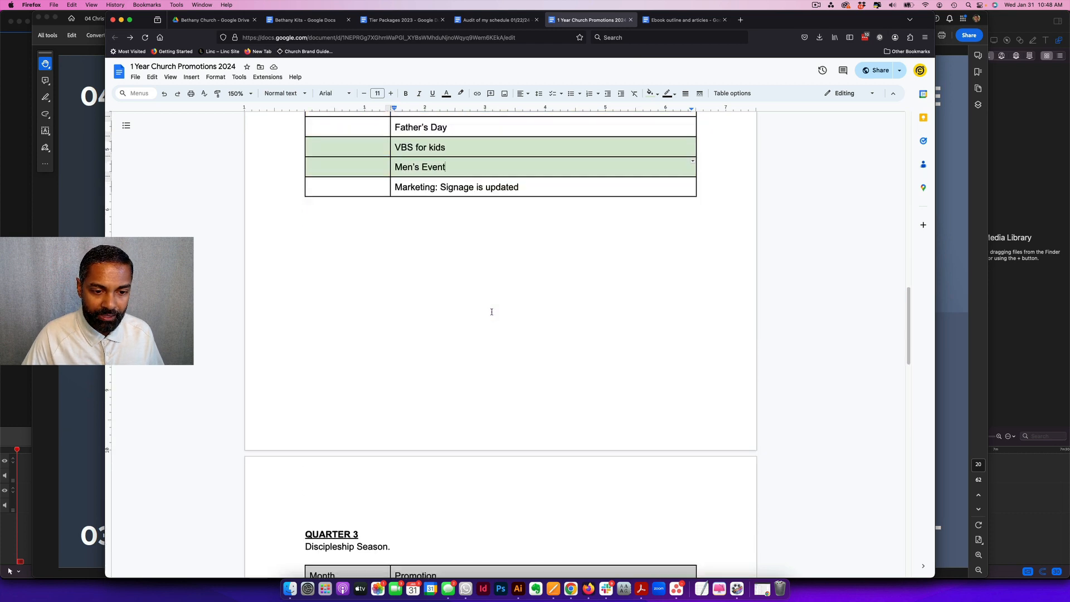
pyautogui.scroll(-3)
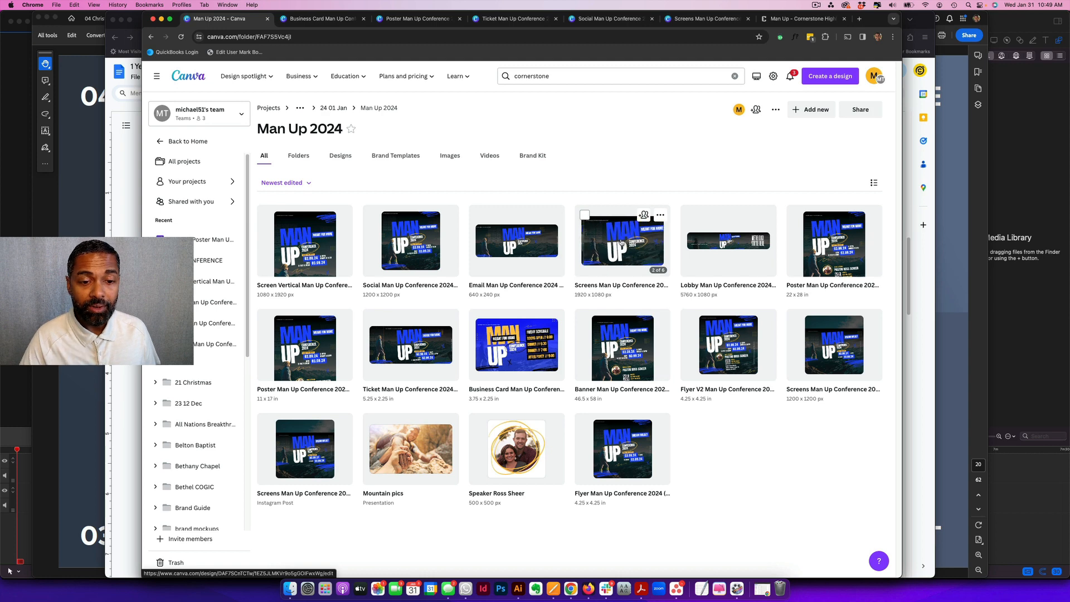
# Open the Business Card Man Up Conference 2024 design showing its Saturday schedule page.
pyautogui.click(321, 19)
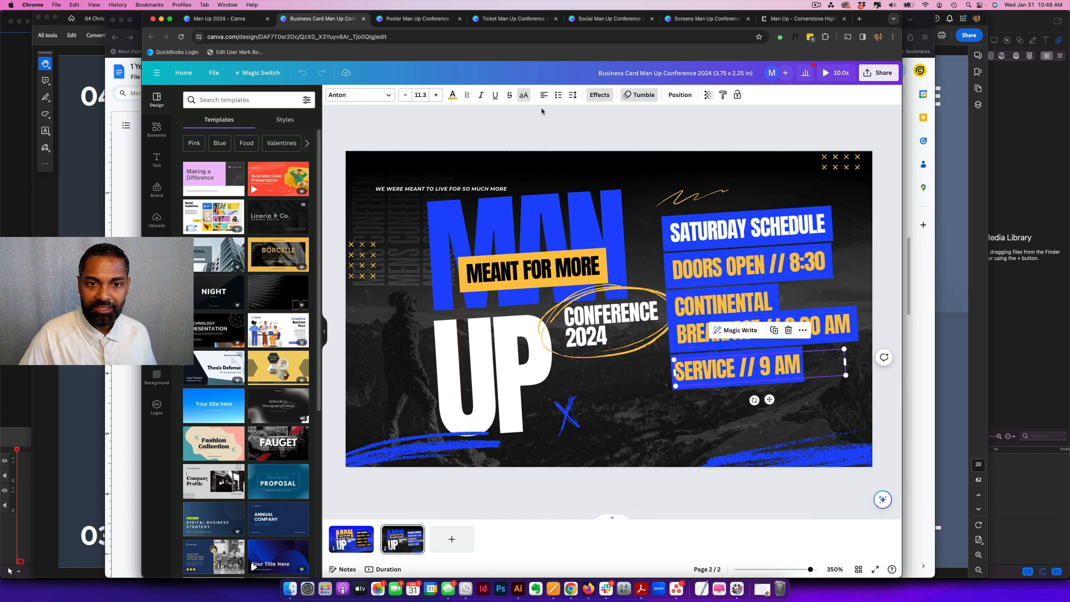
pyautogui.moveTo(420, 19)
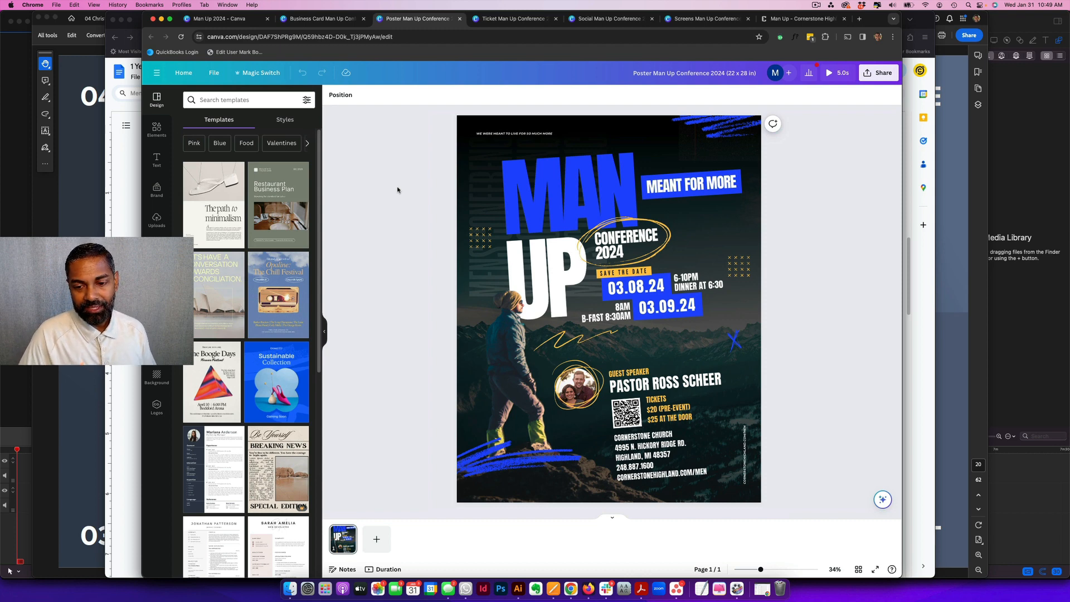
pyautogui.moveTo(404, 196)
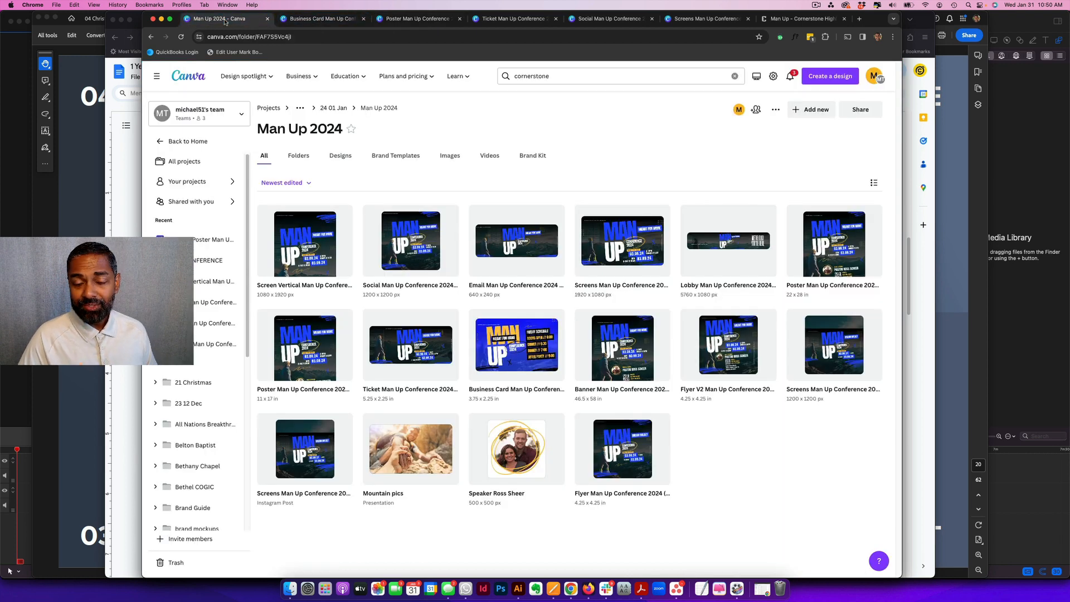
pyautogui.moveTo(643, 144)
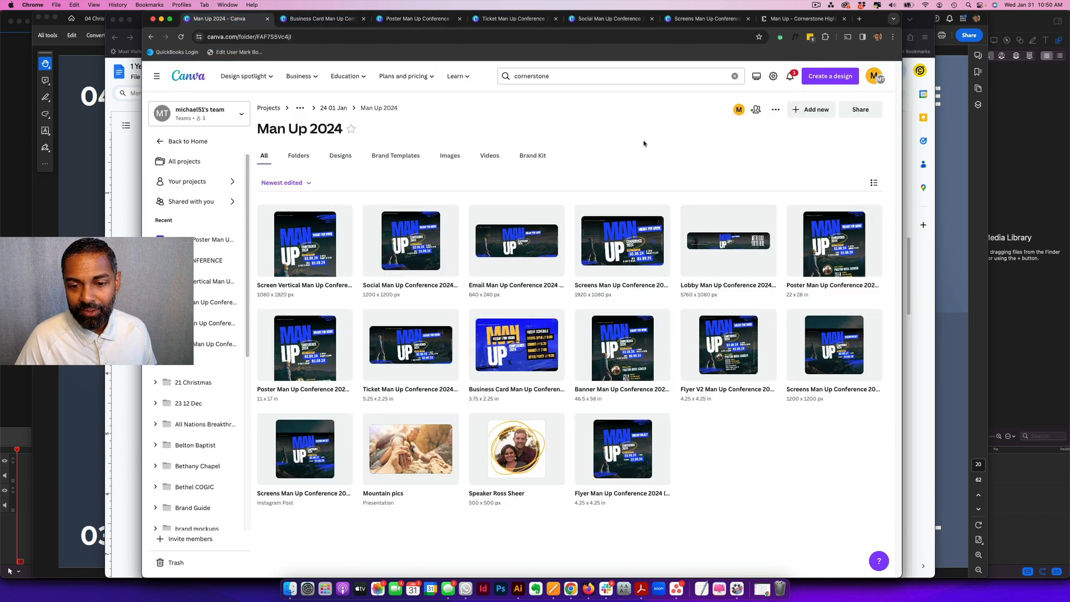